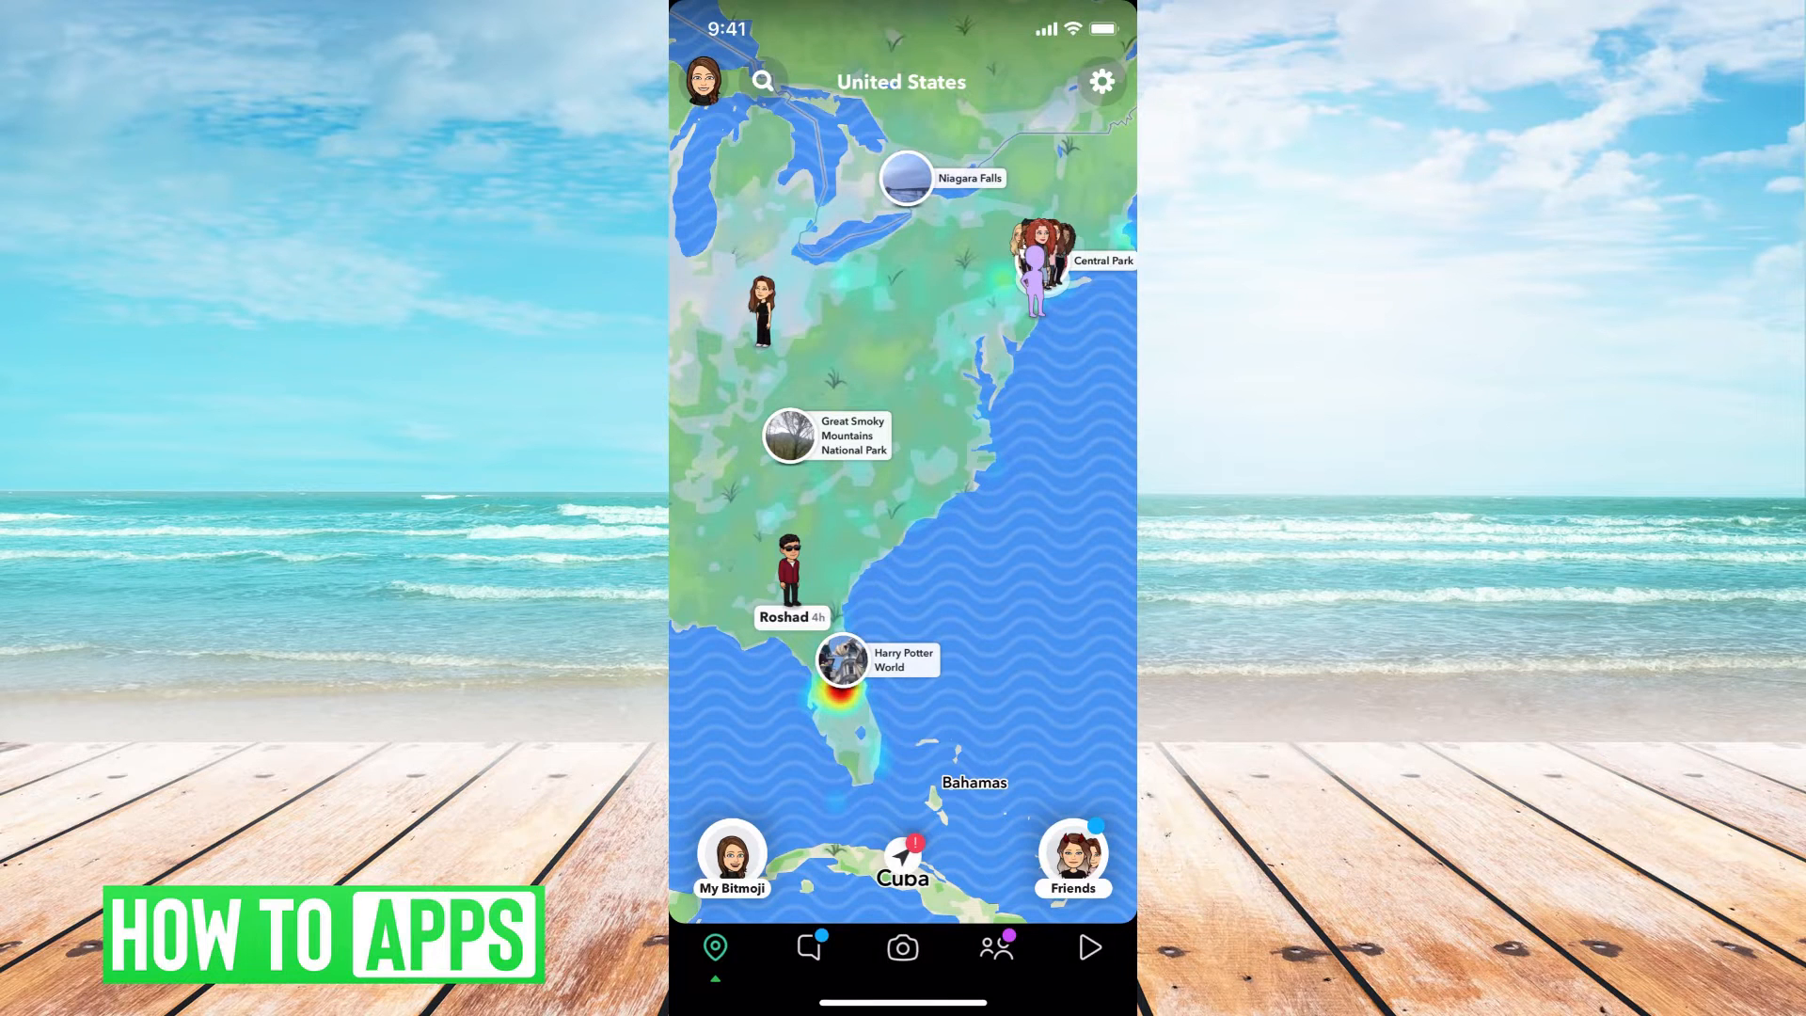
# Go from the map avatar through profile and Settings to the My Data page
pyautogui.click(700, 82)
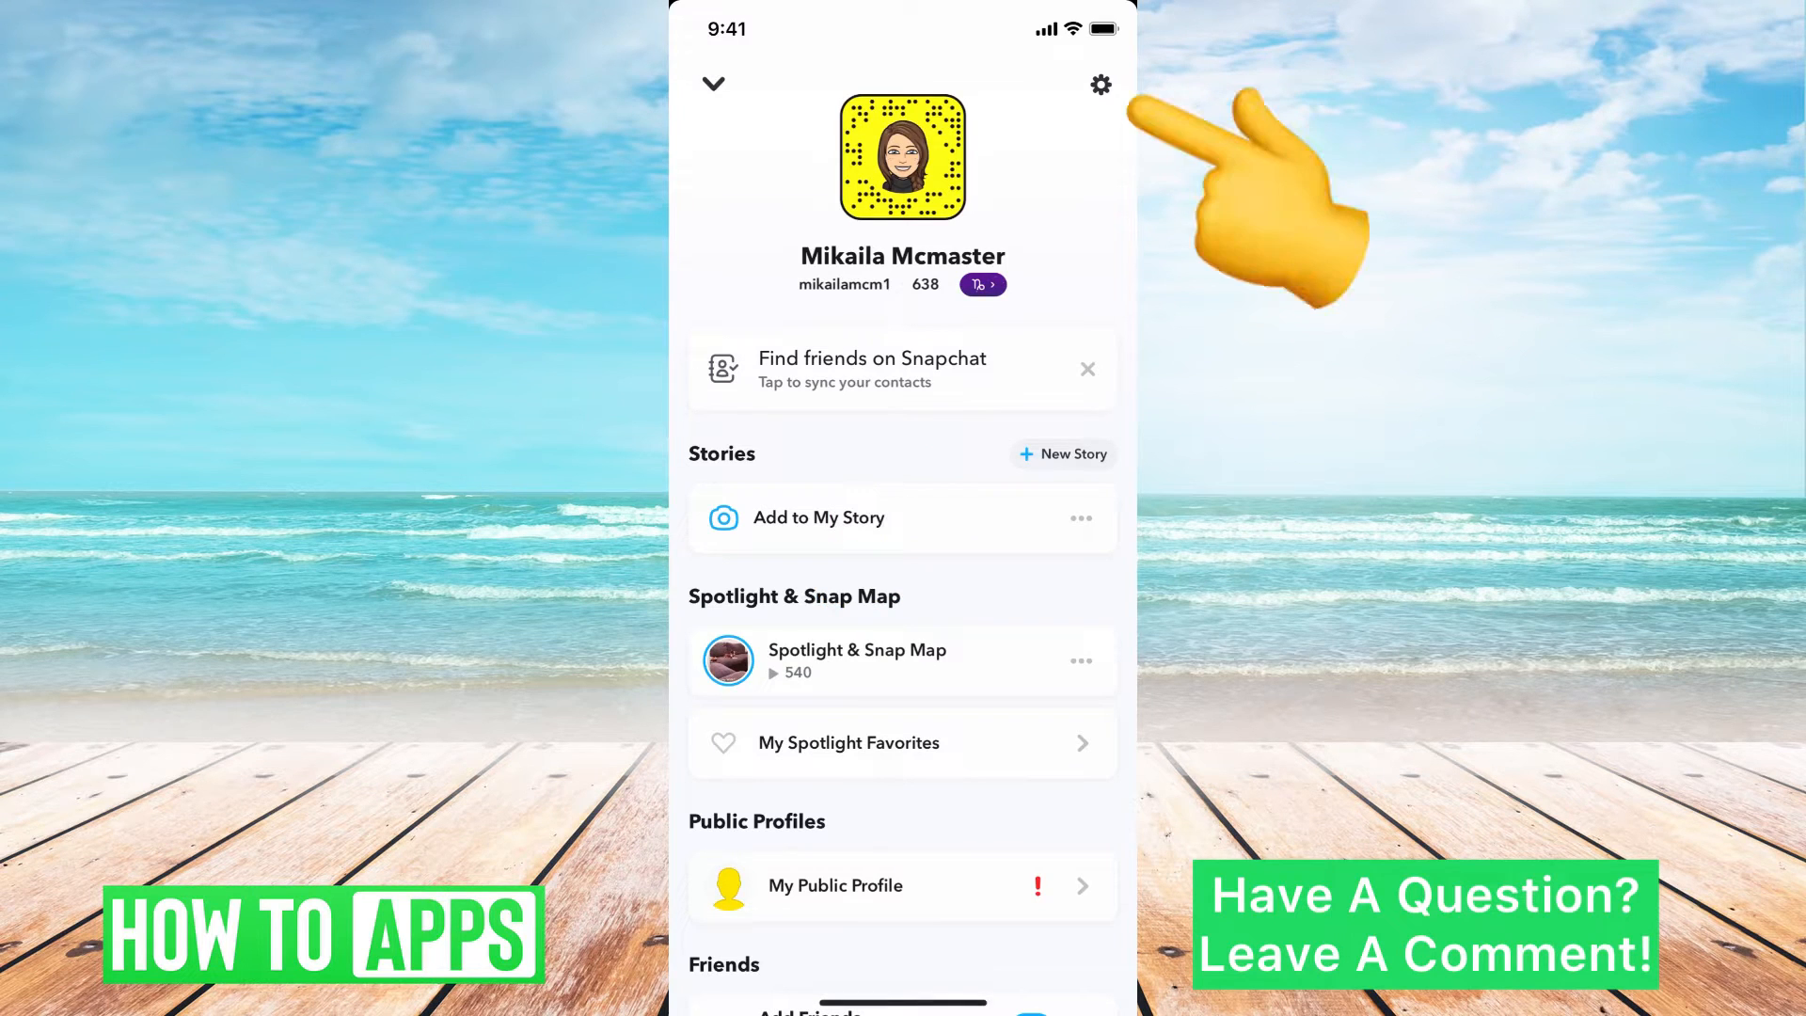
pyautogui.click(1099, 84)
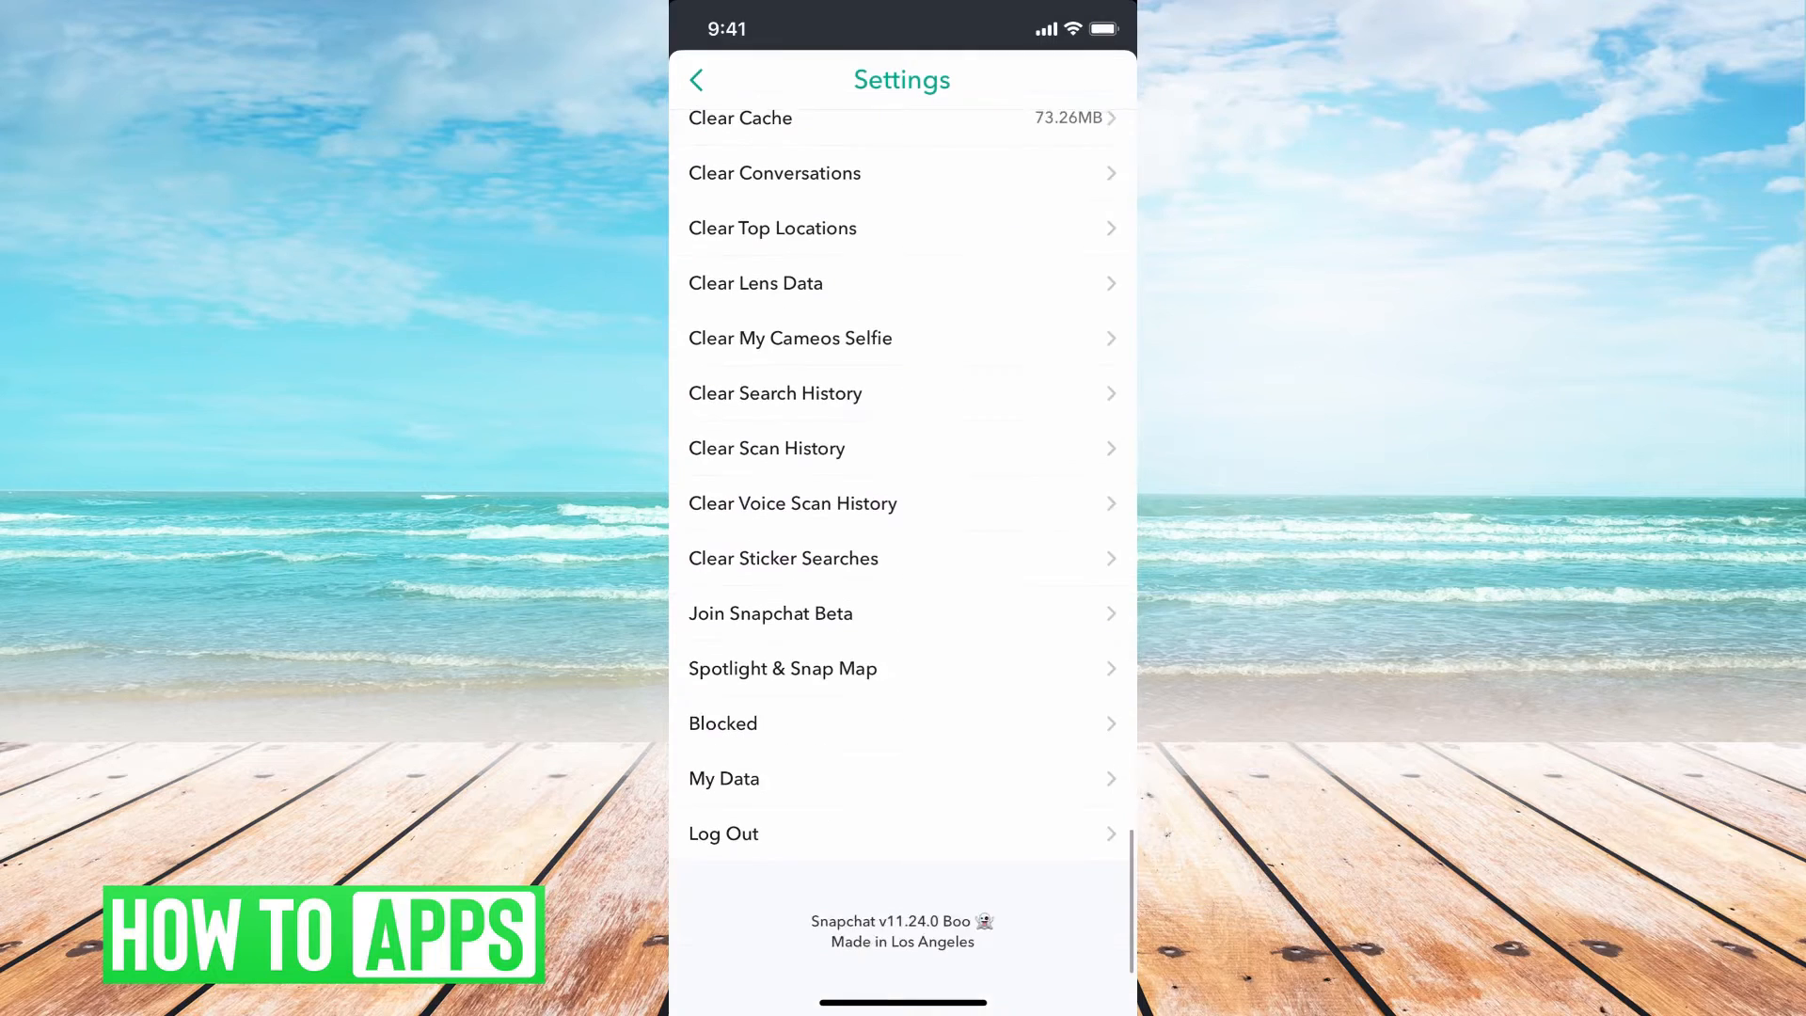
pyautogui.click(723, 778)
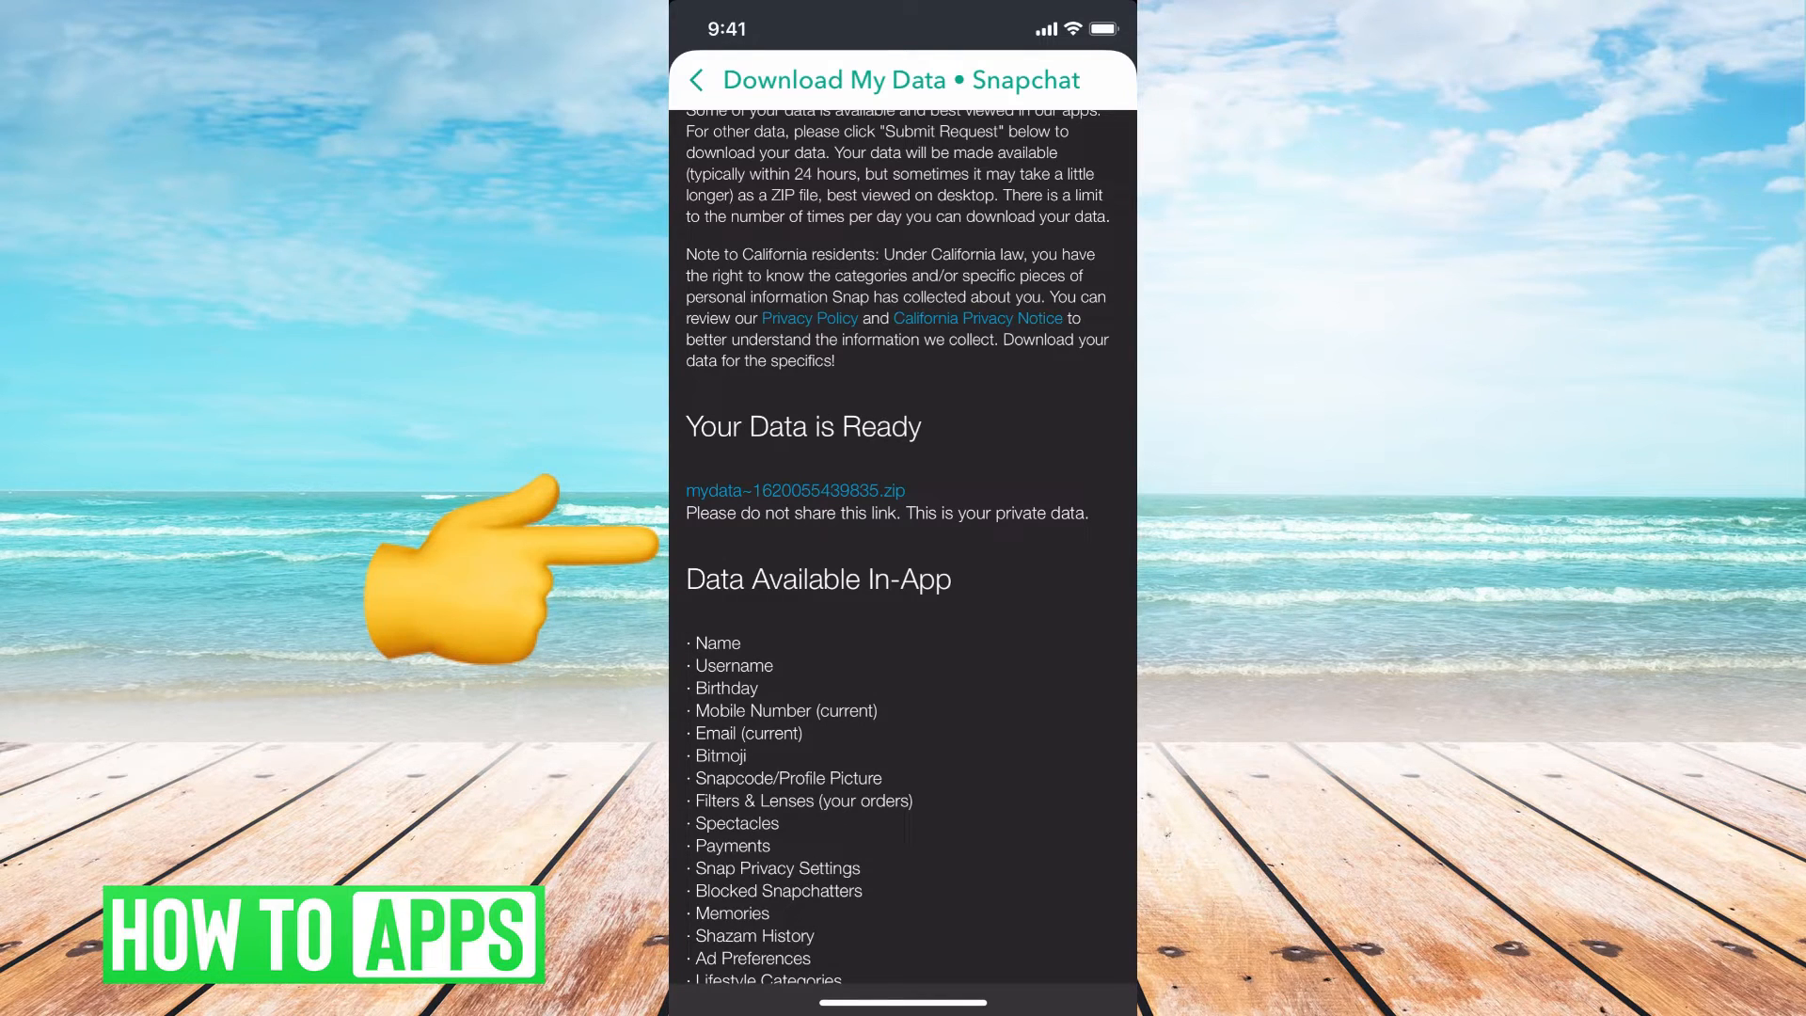
# Scroll through the Data Available for Download list to review the data categories
pyautogui.scroll(-3)
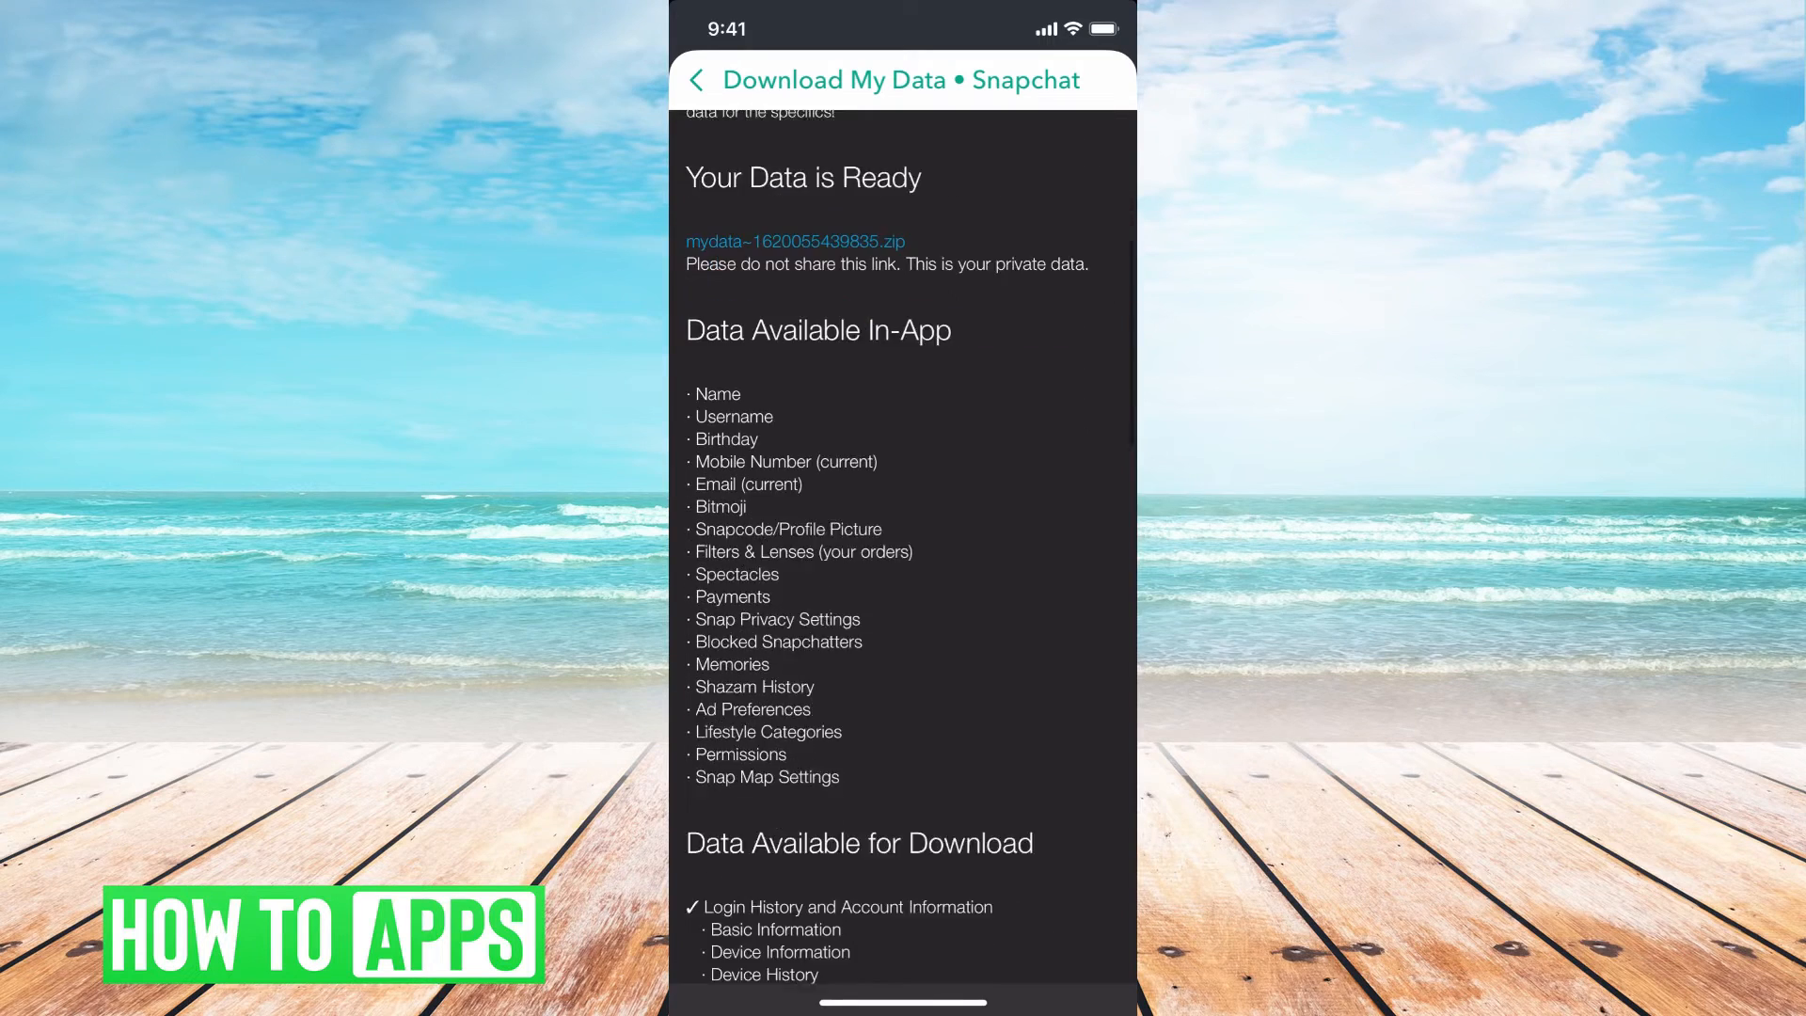
pyautogui.scroll(-3)
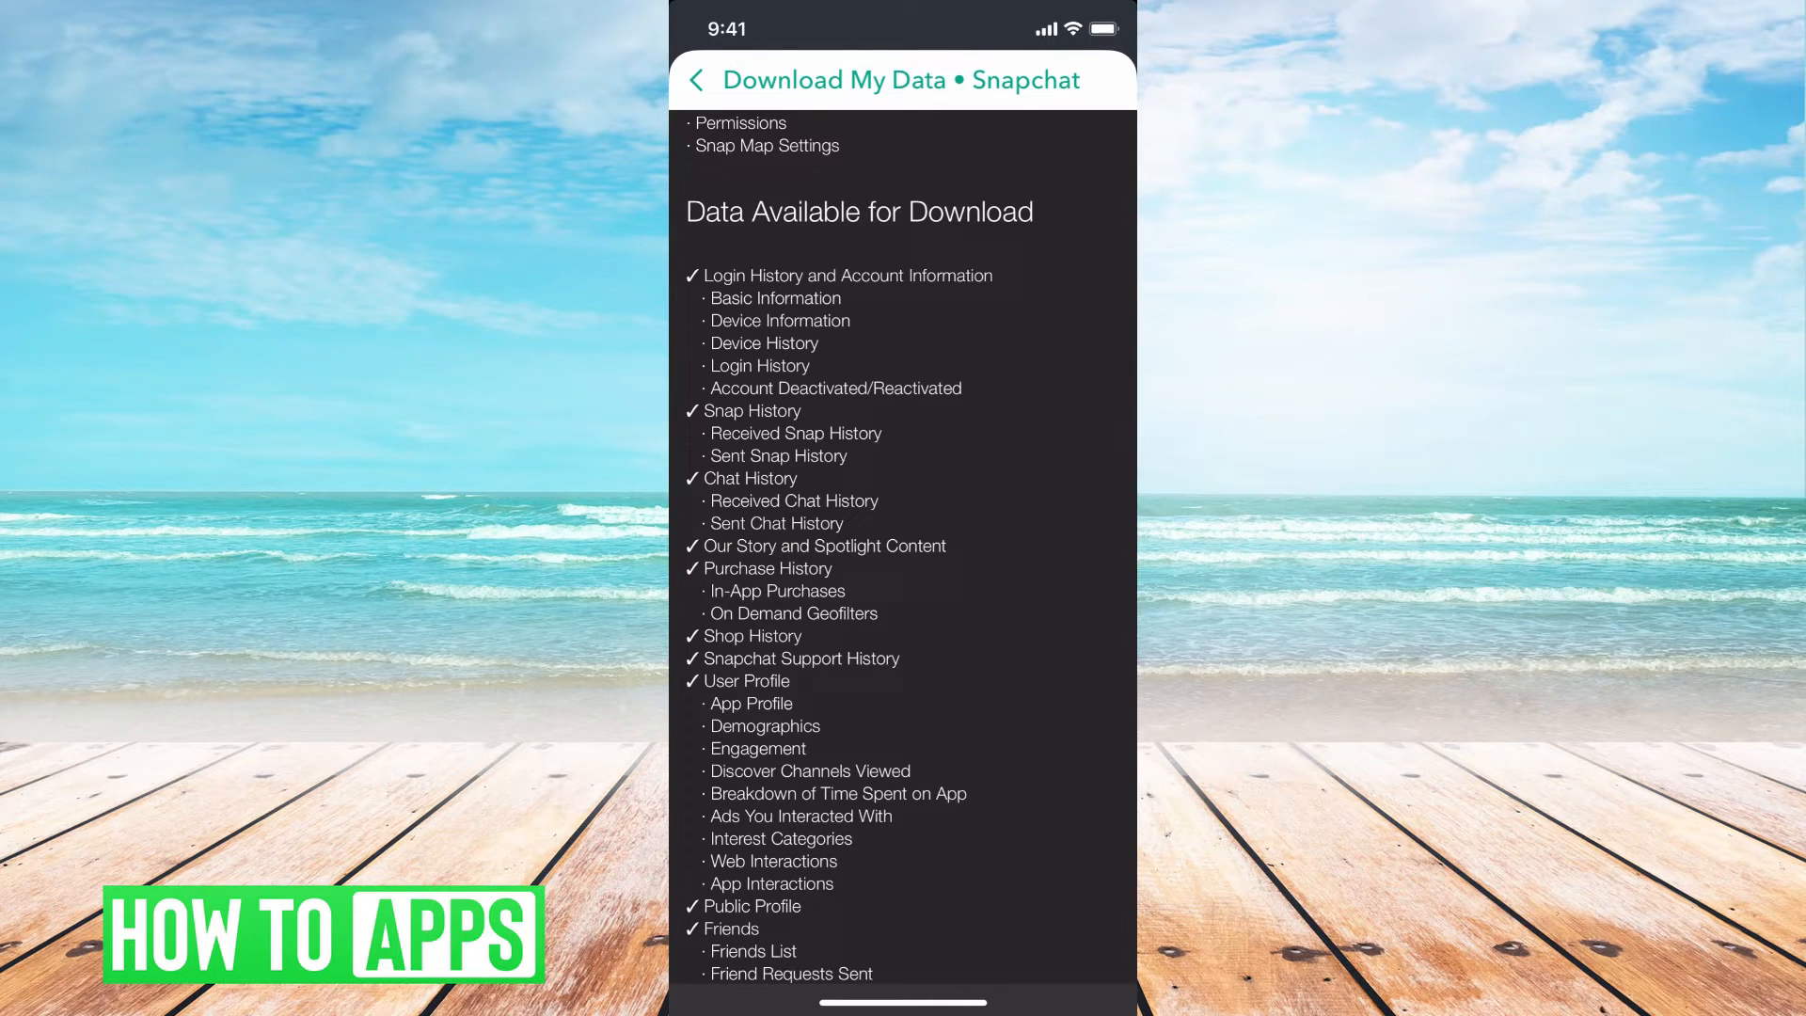
pyautogui.scroll(-3)
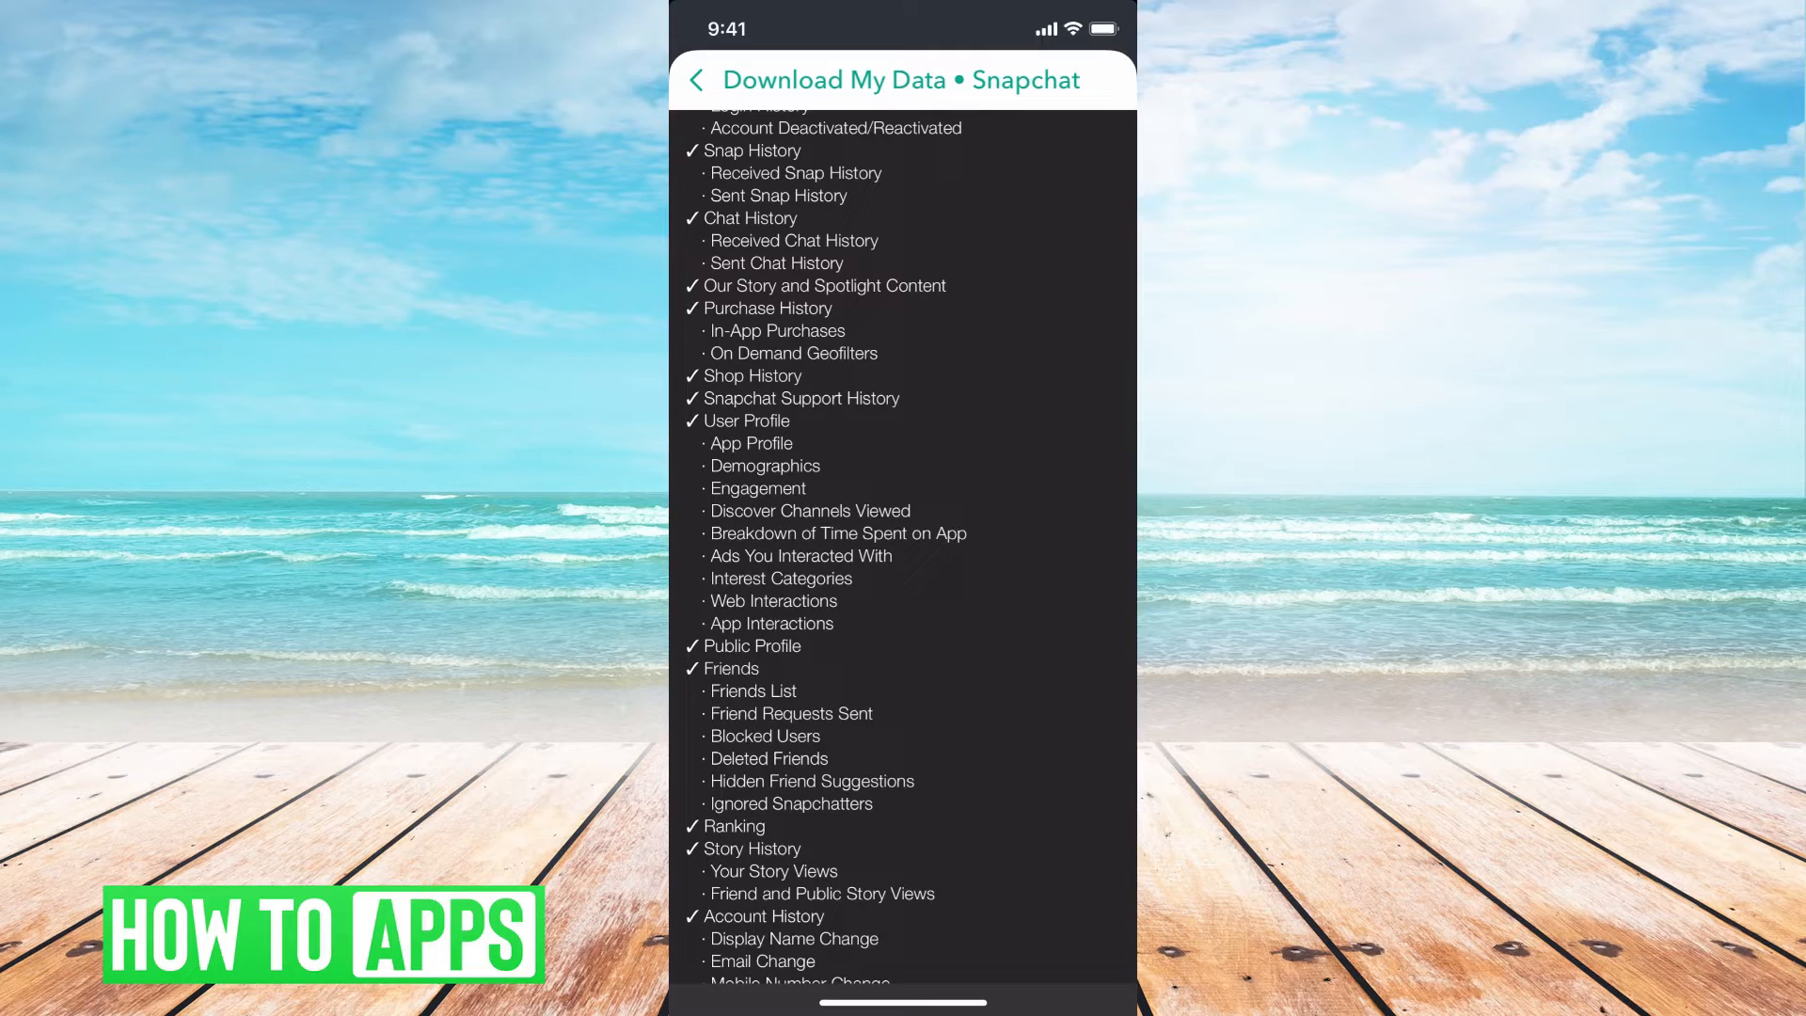
pyautogui.scroll(-3)
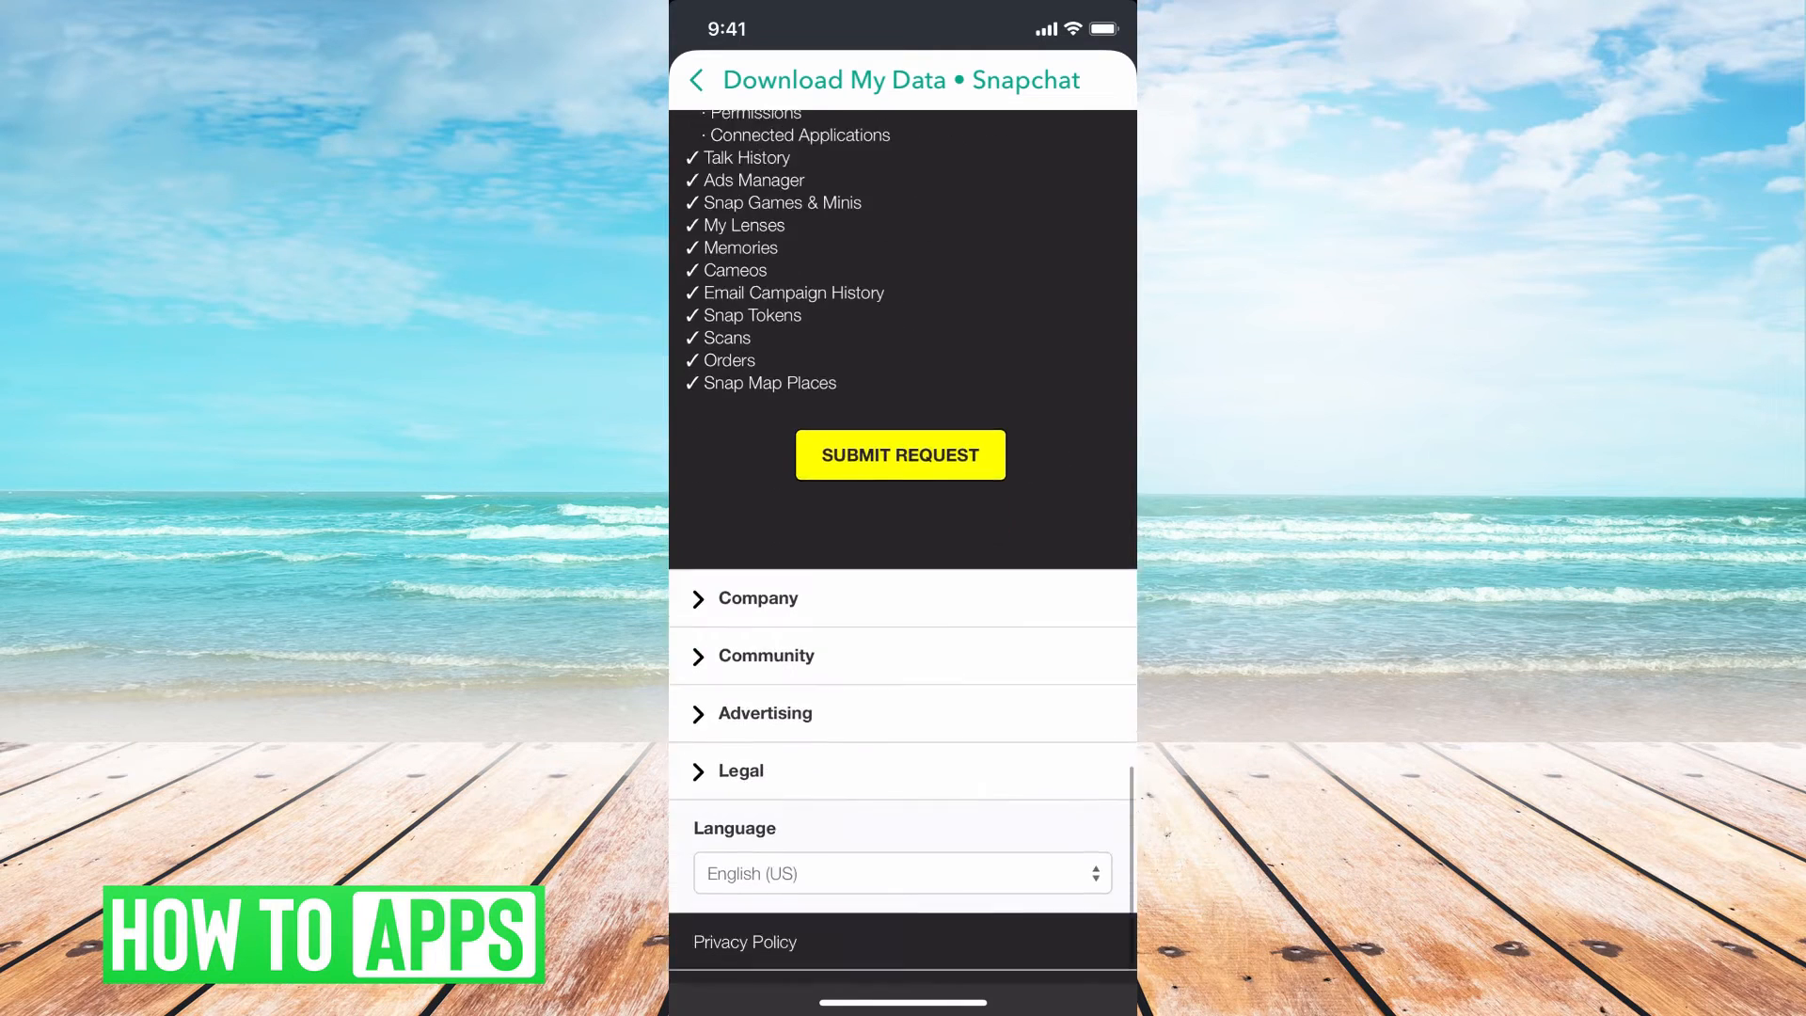
pyautogui.scroll(3)
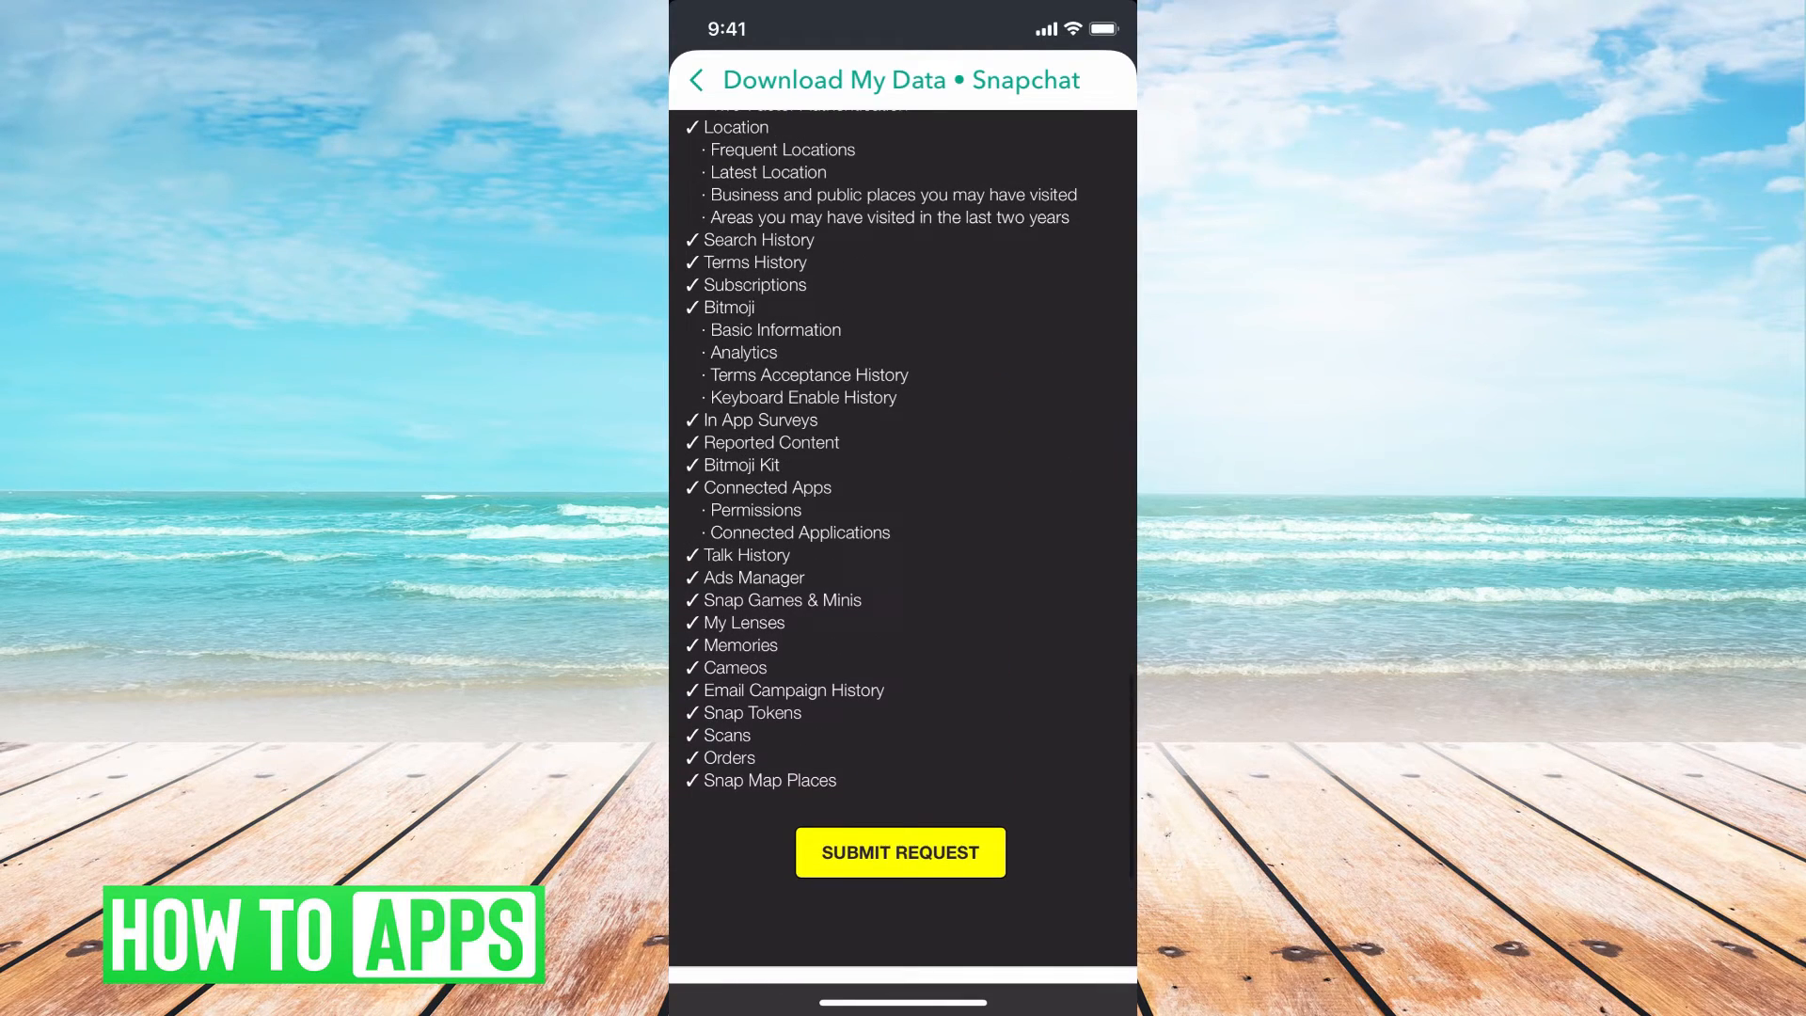
pyautogui.scroll(3)
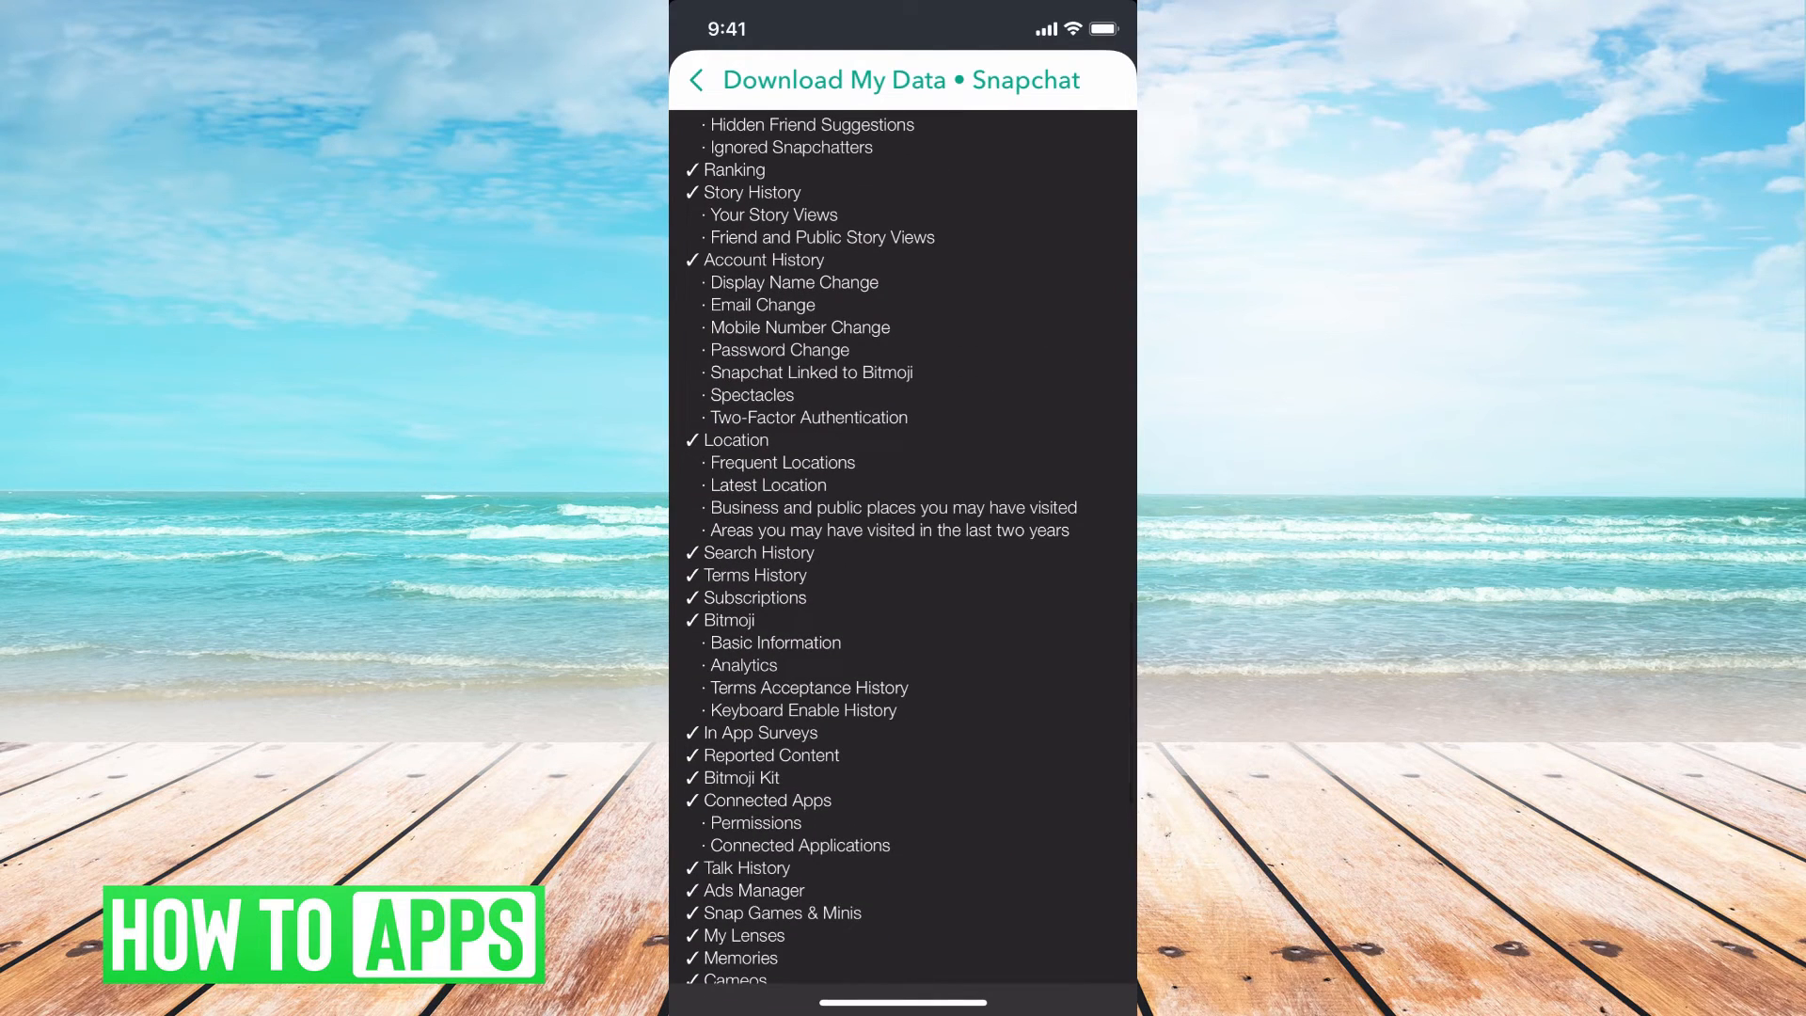
pyautogui.scroll(3)
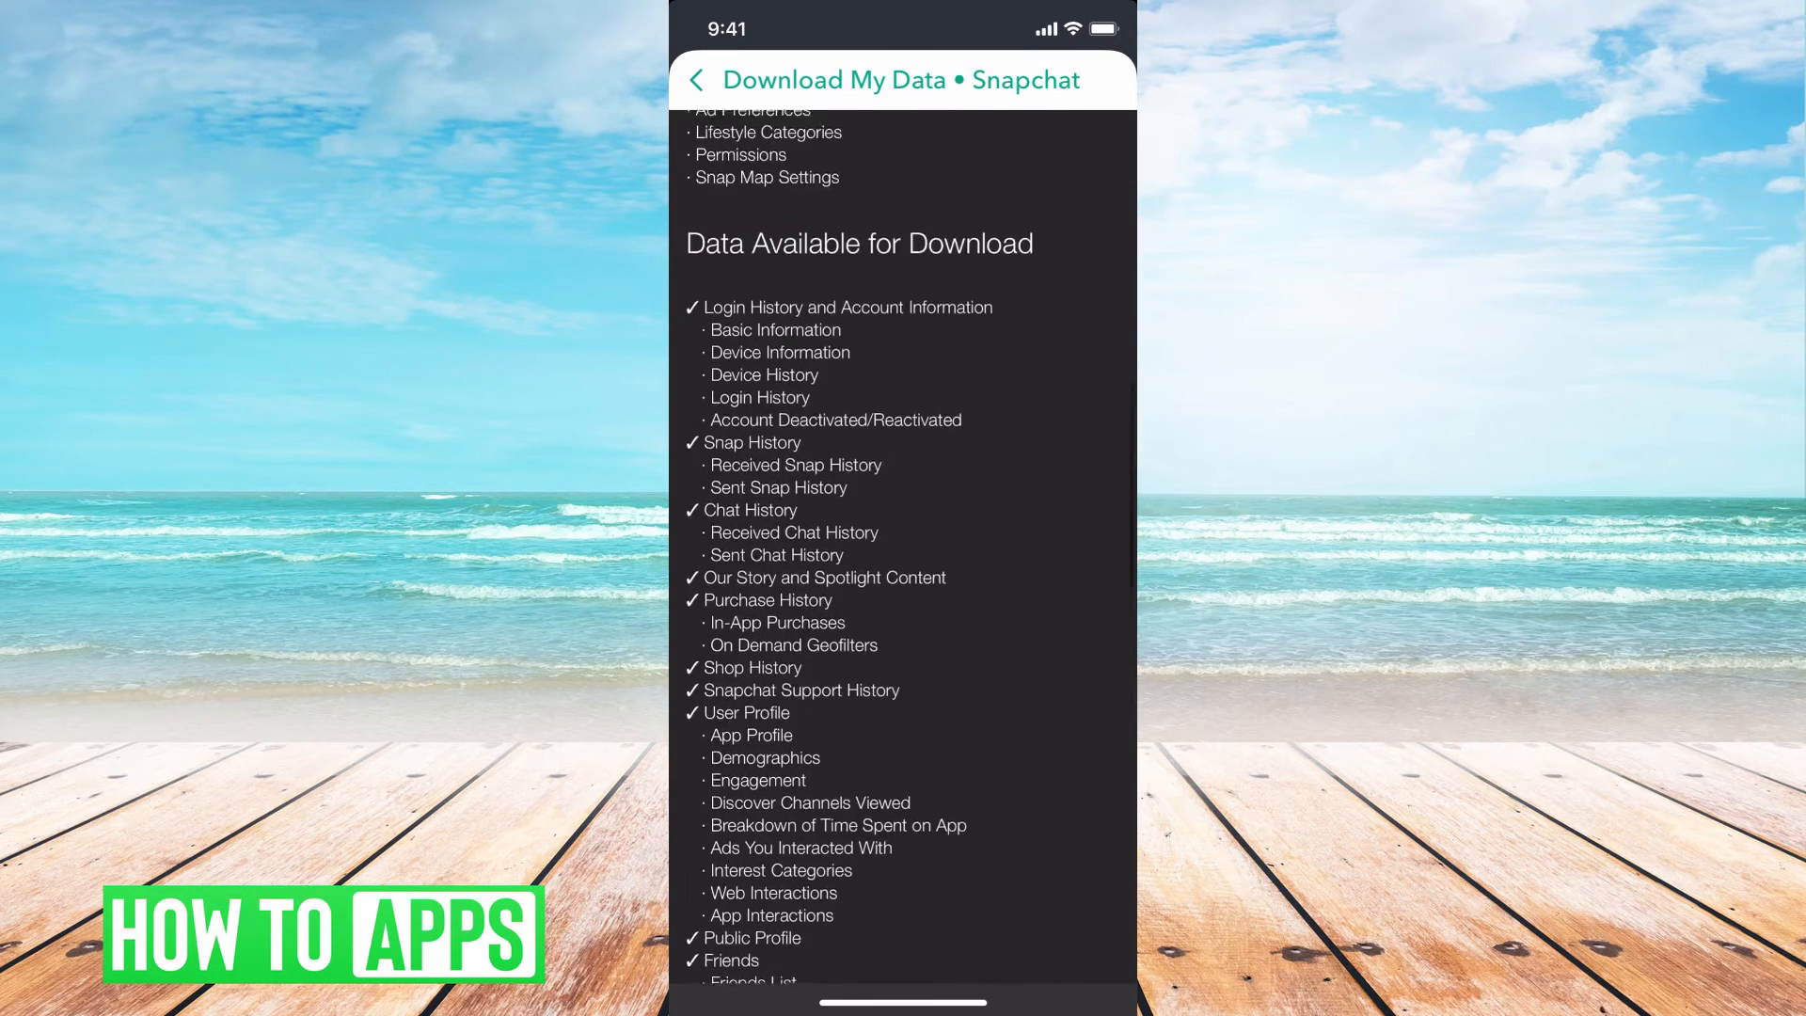
pyautogui.scroll(-3)
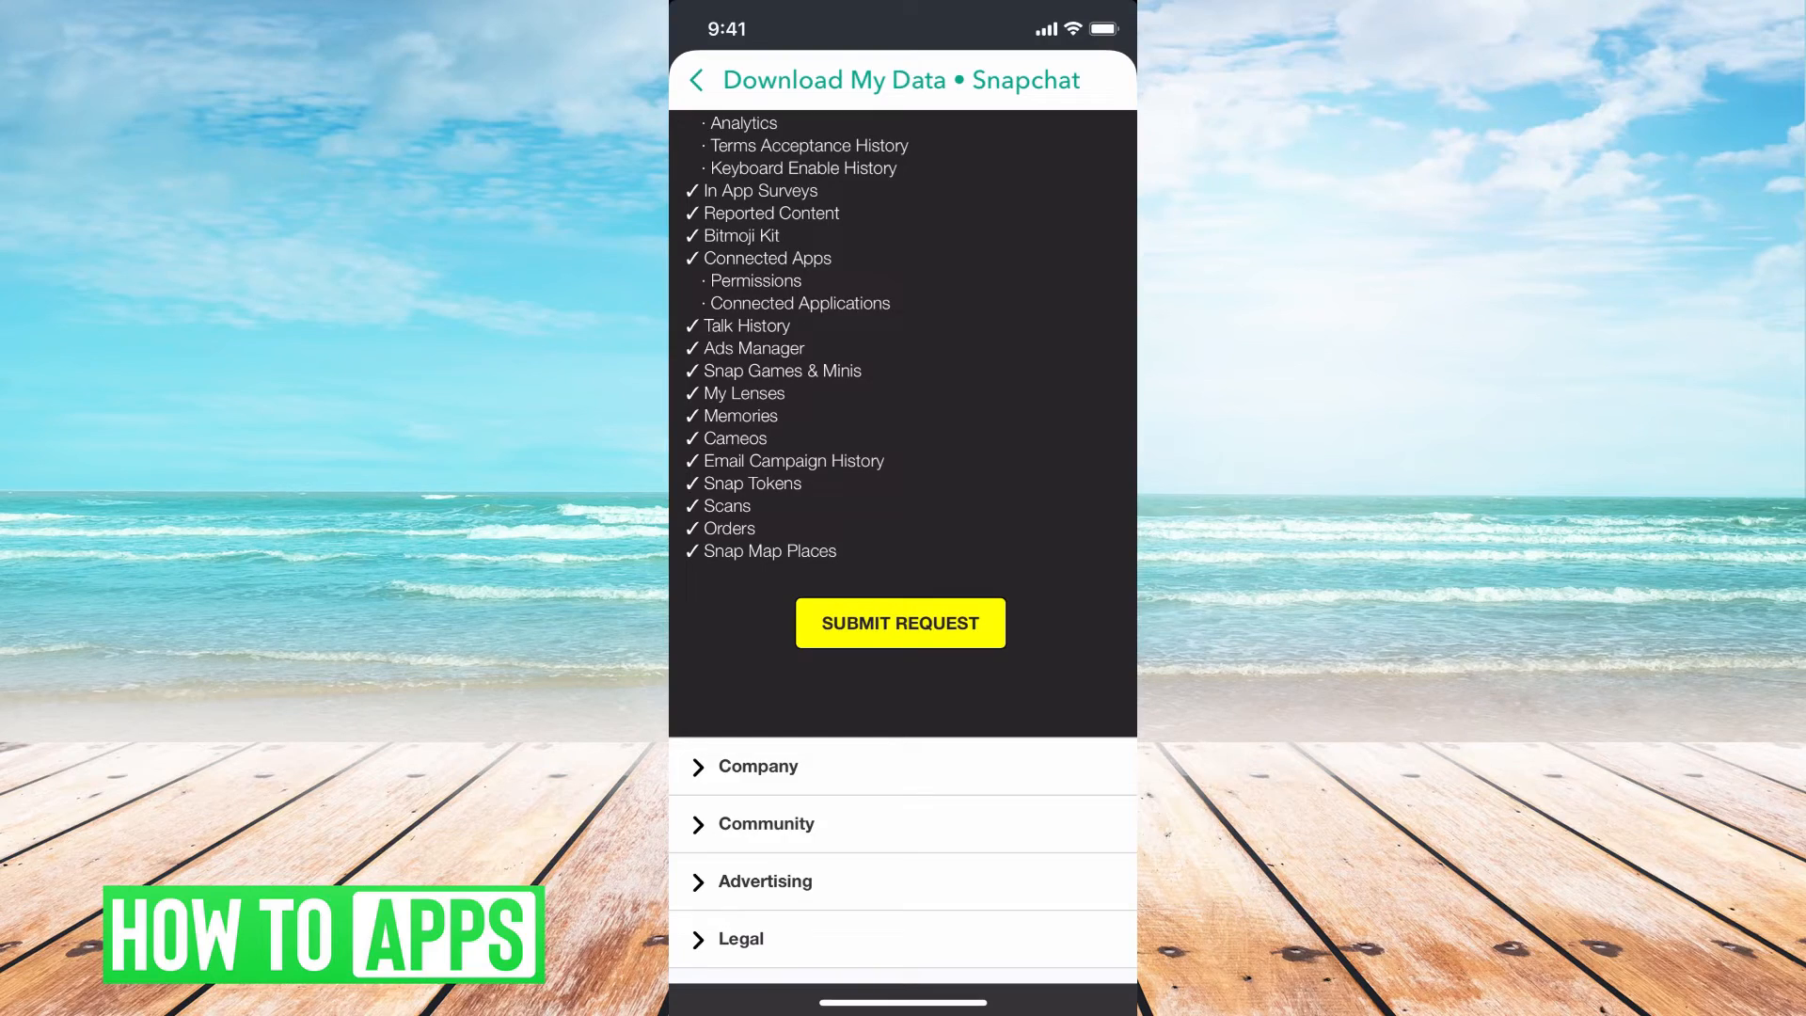
pyautogui.scroll(3)
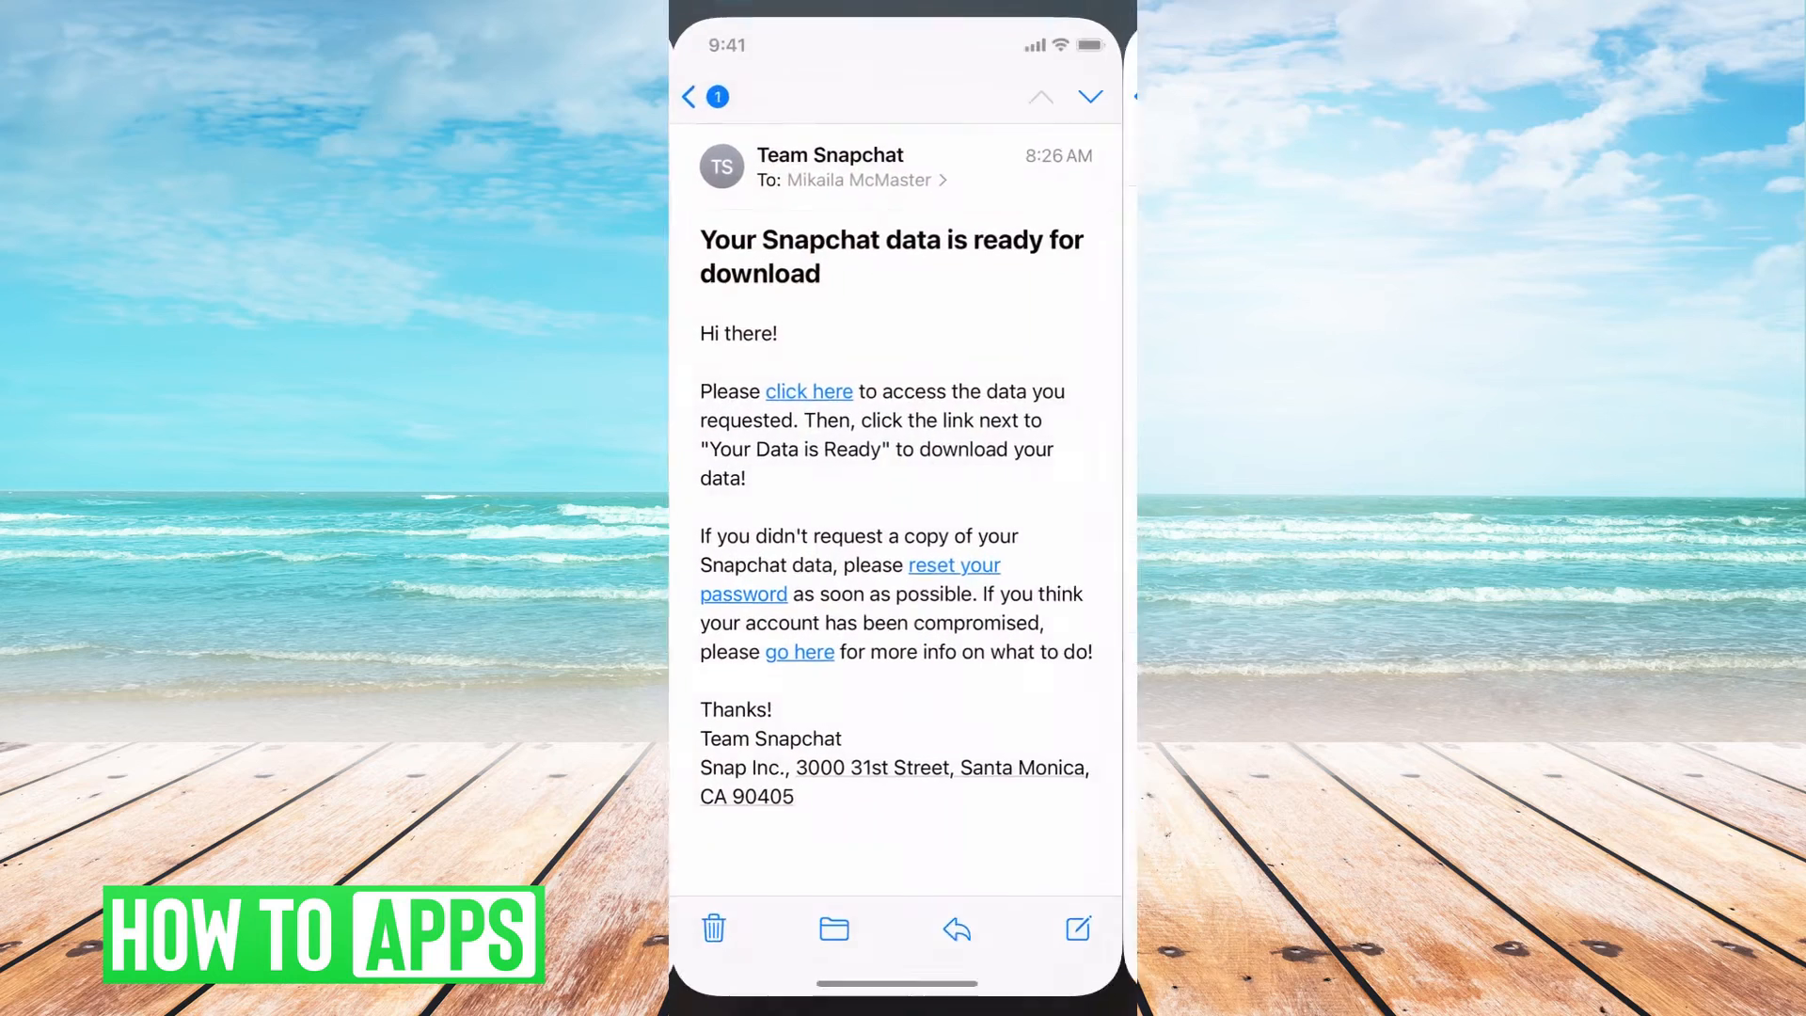
# Return to the Inbox and open the 'Your Snapchat data is ready' email
pyautogui.click(702, 96)
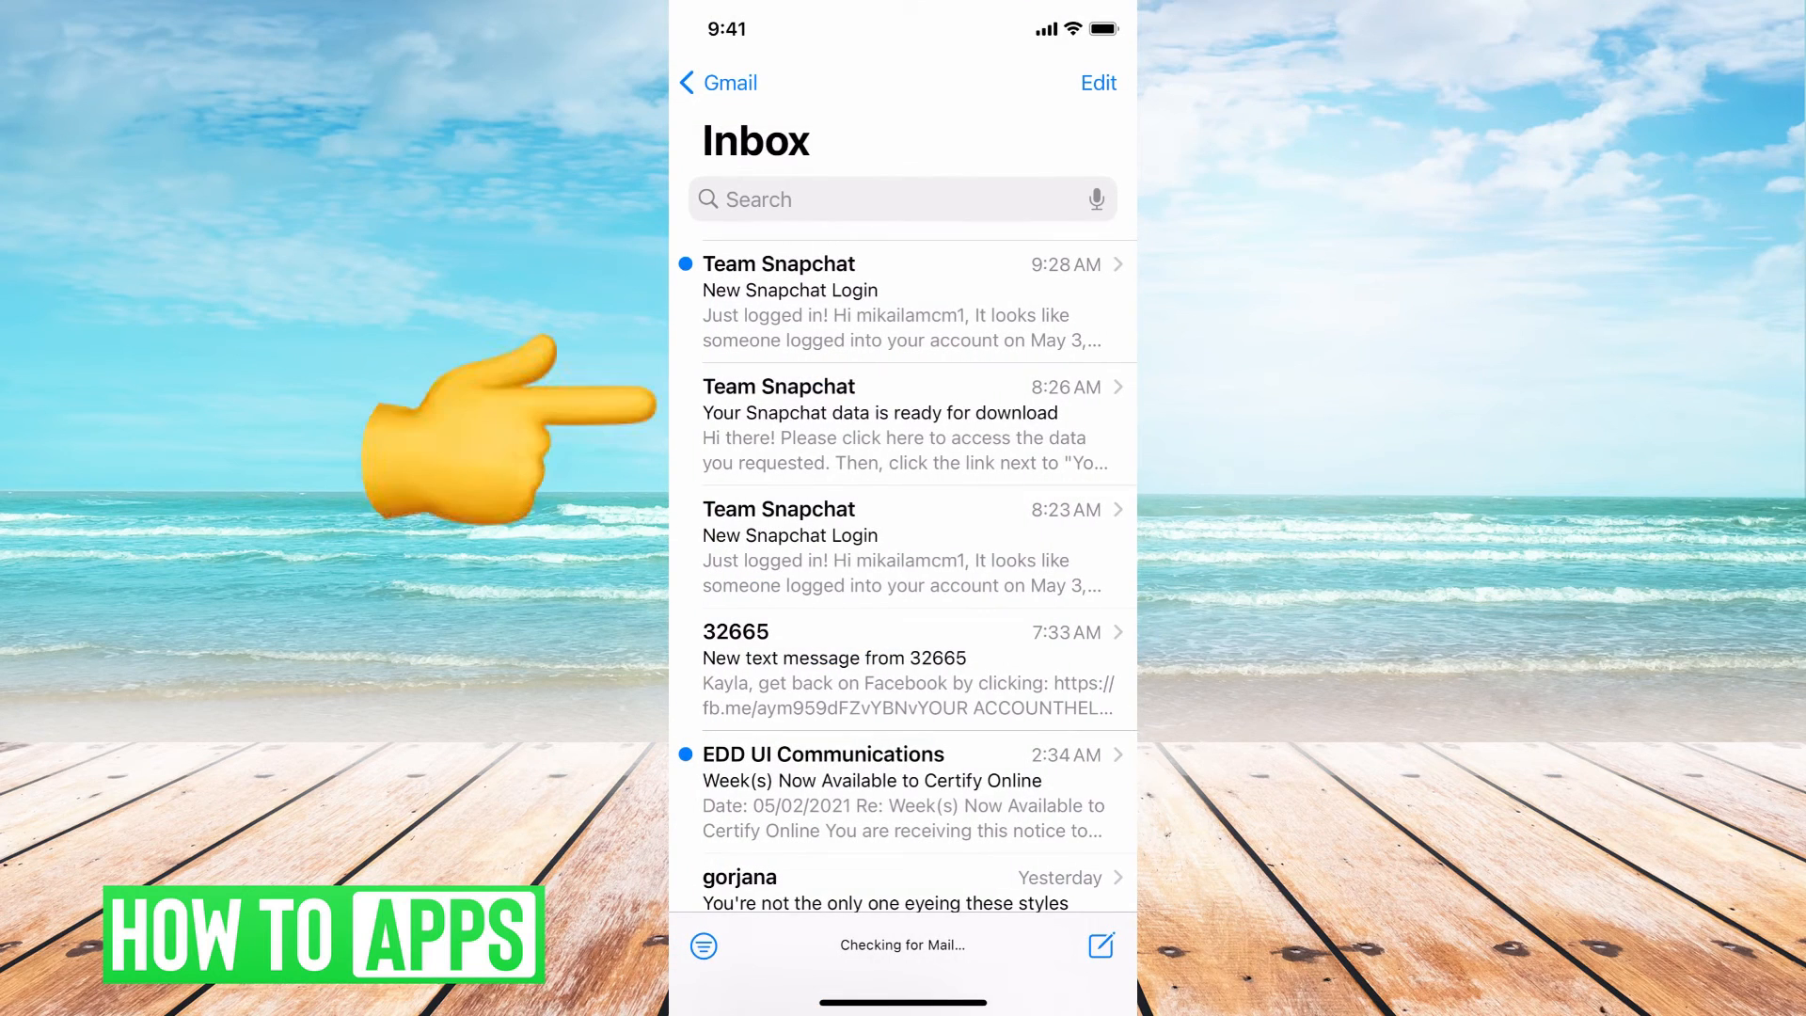
pyautogui.click(902, 425)
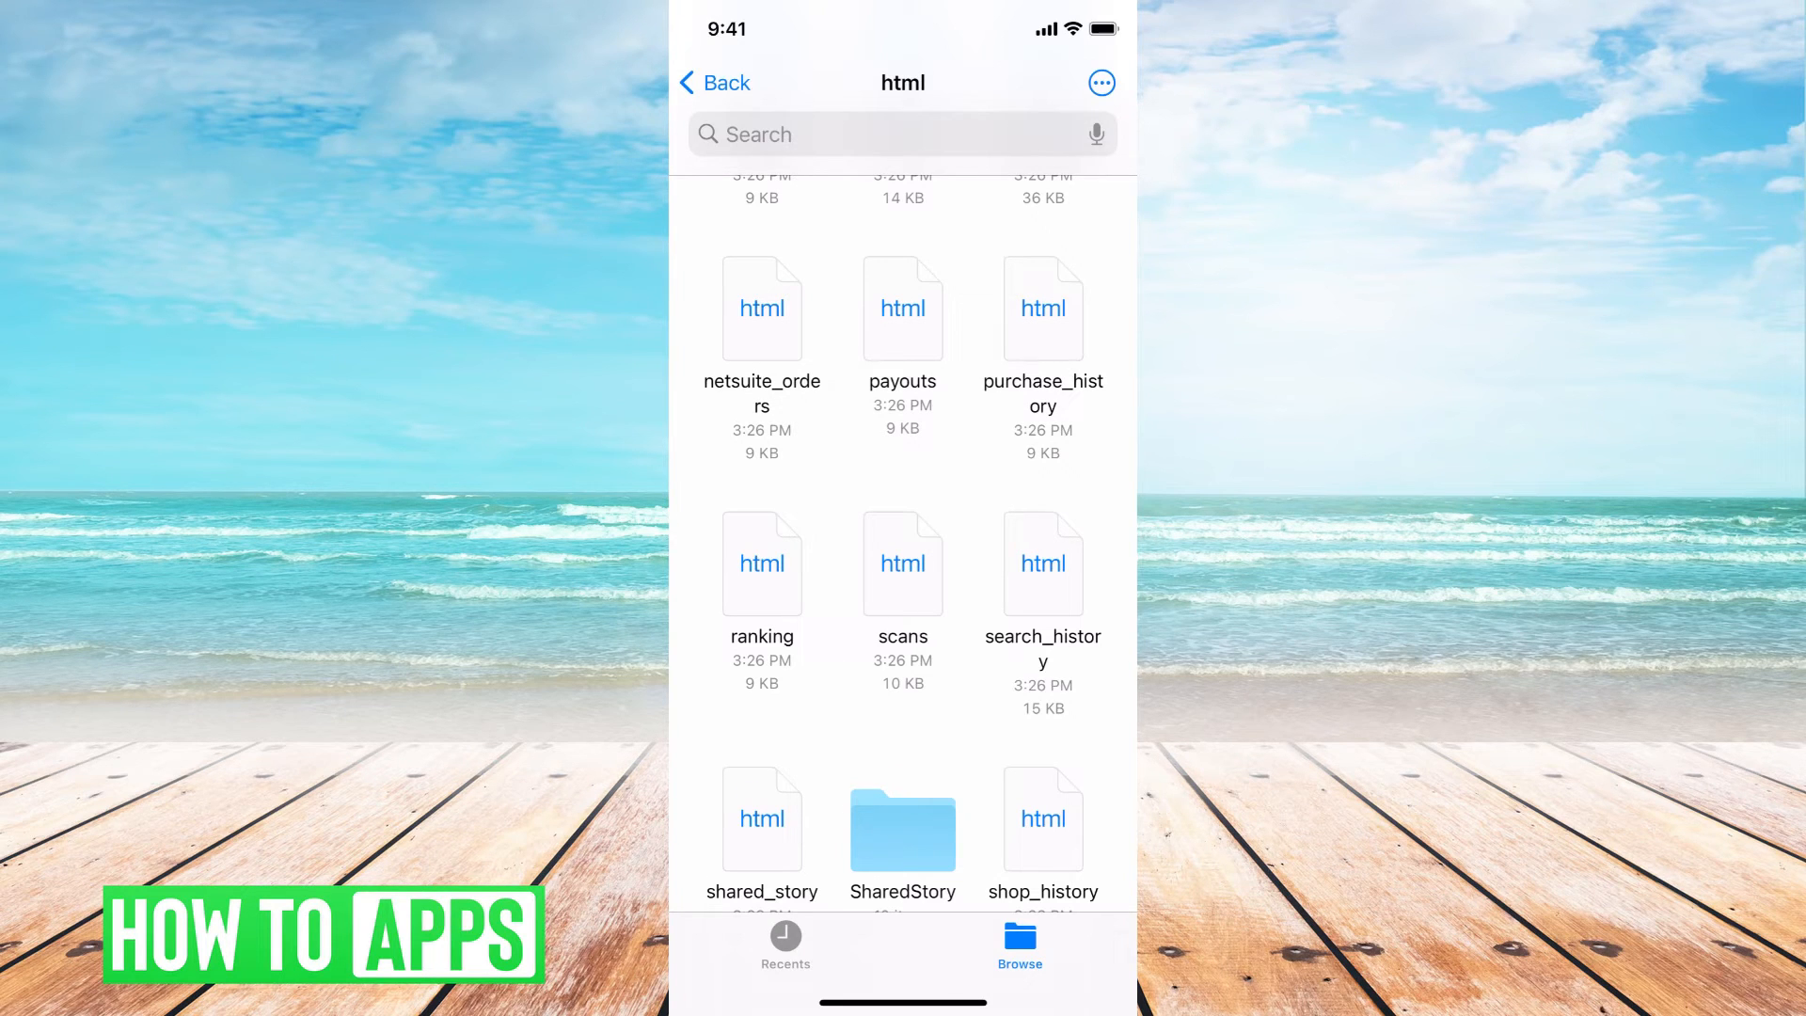
pyautogui.scroll(3)
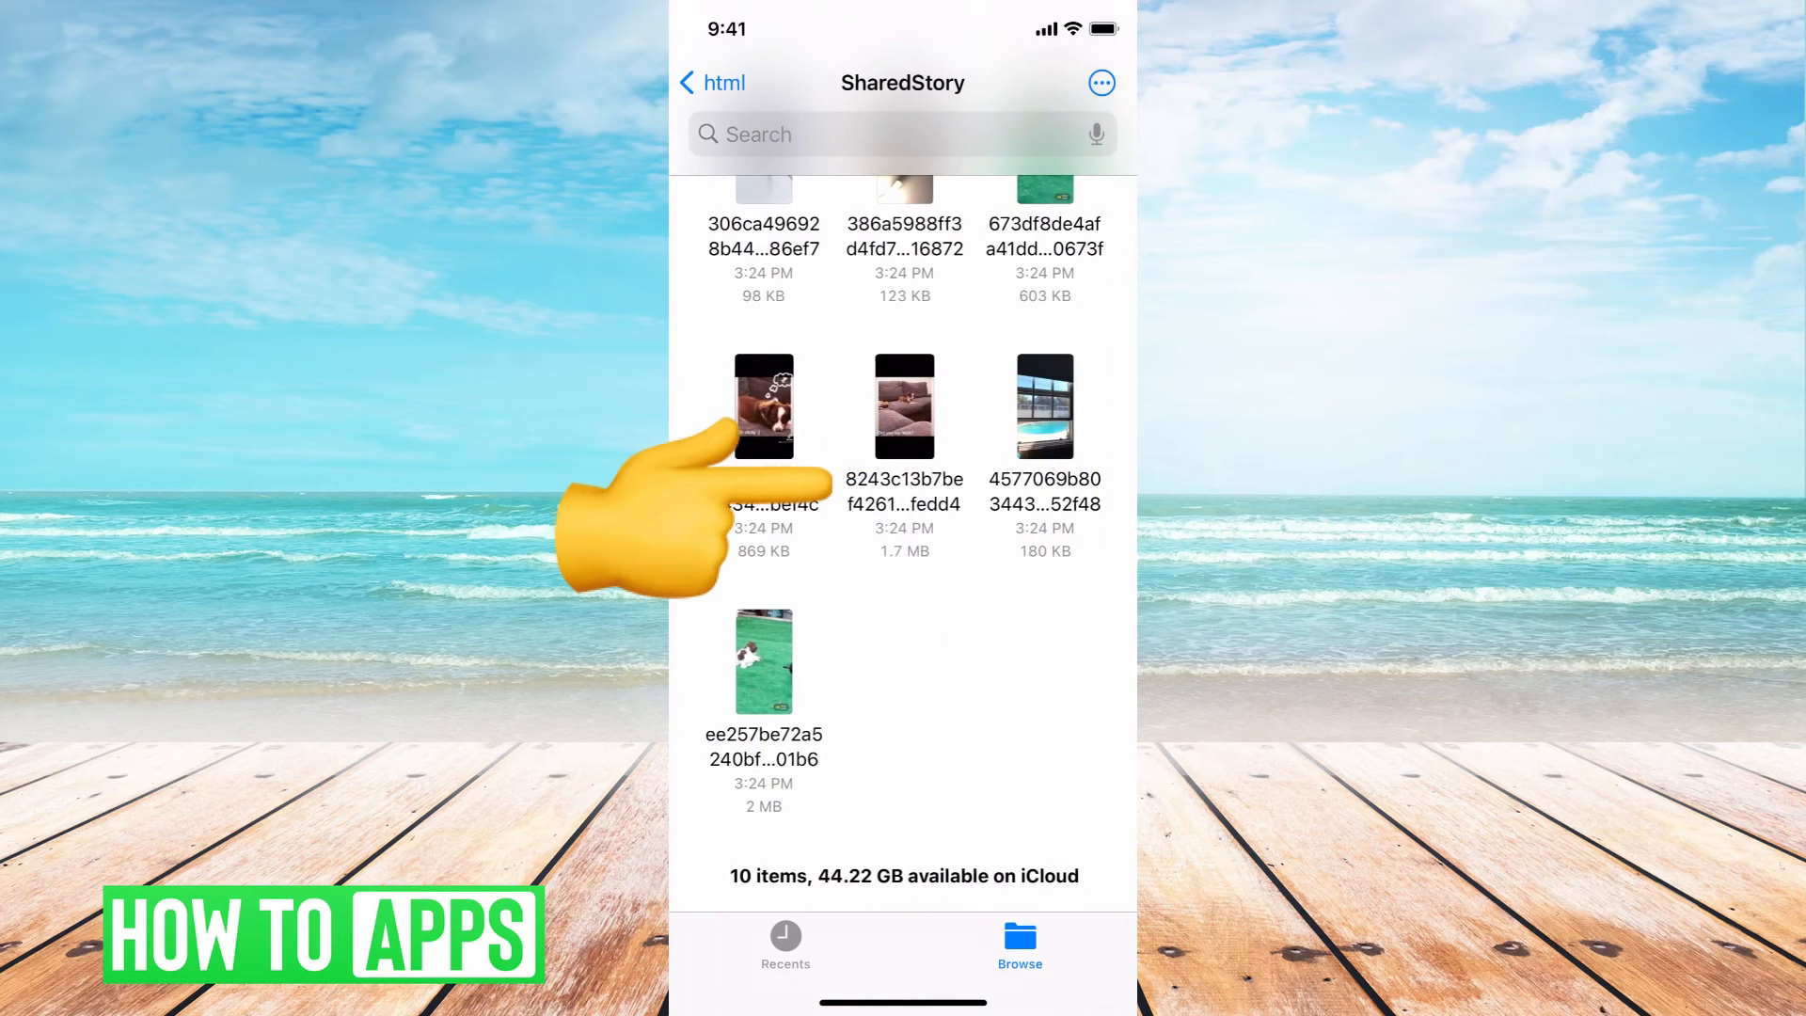
pyautogui.scroll(3)
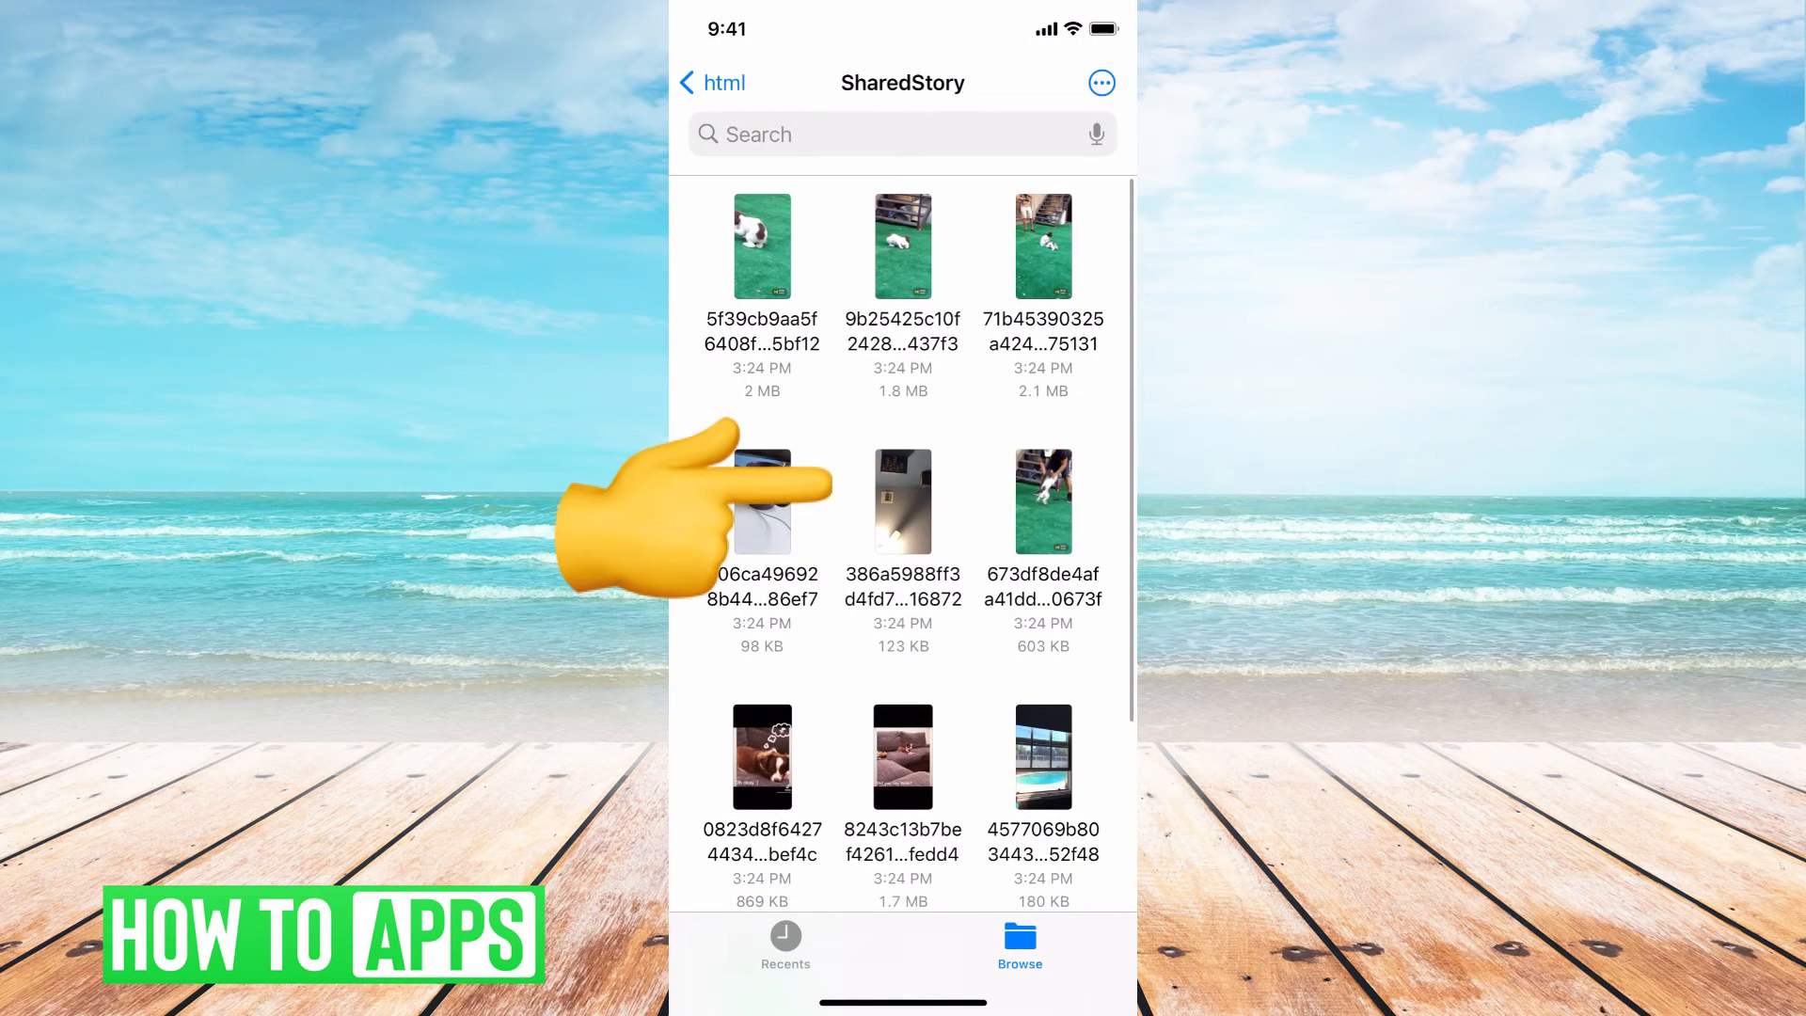
pyautogui.scroll(-3)
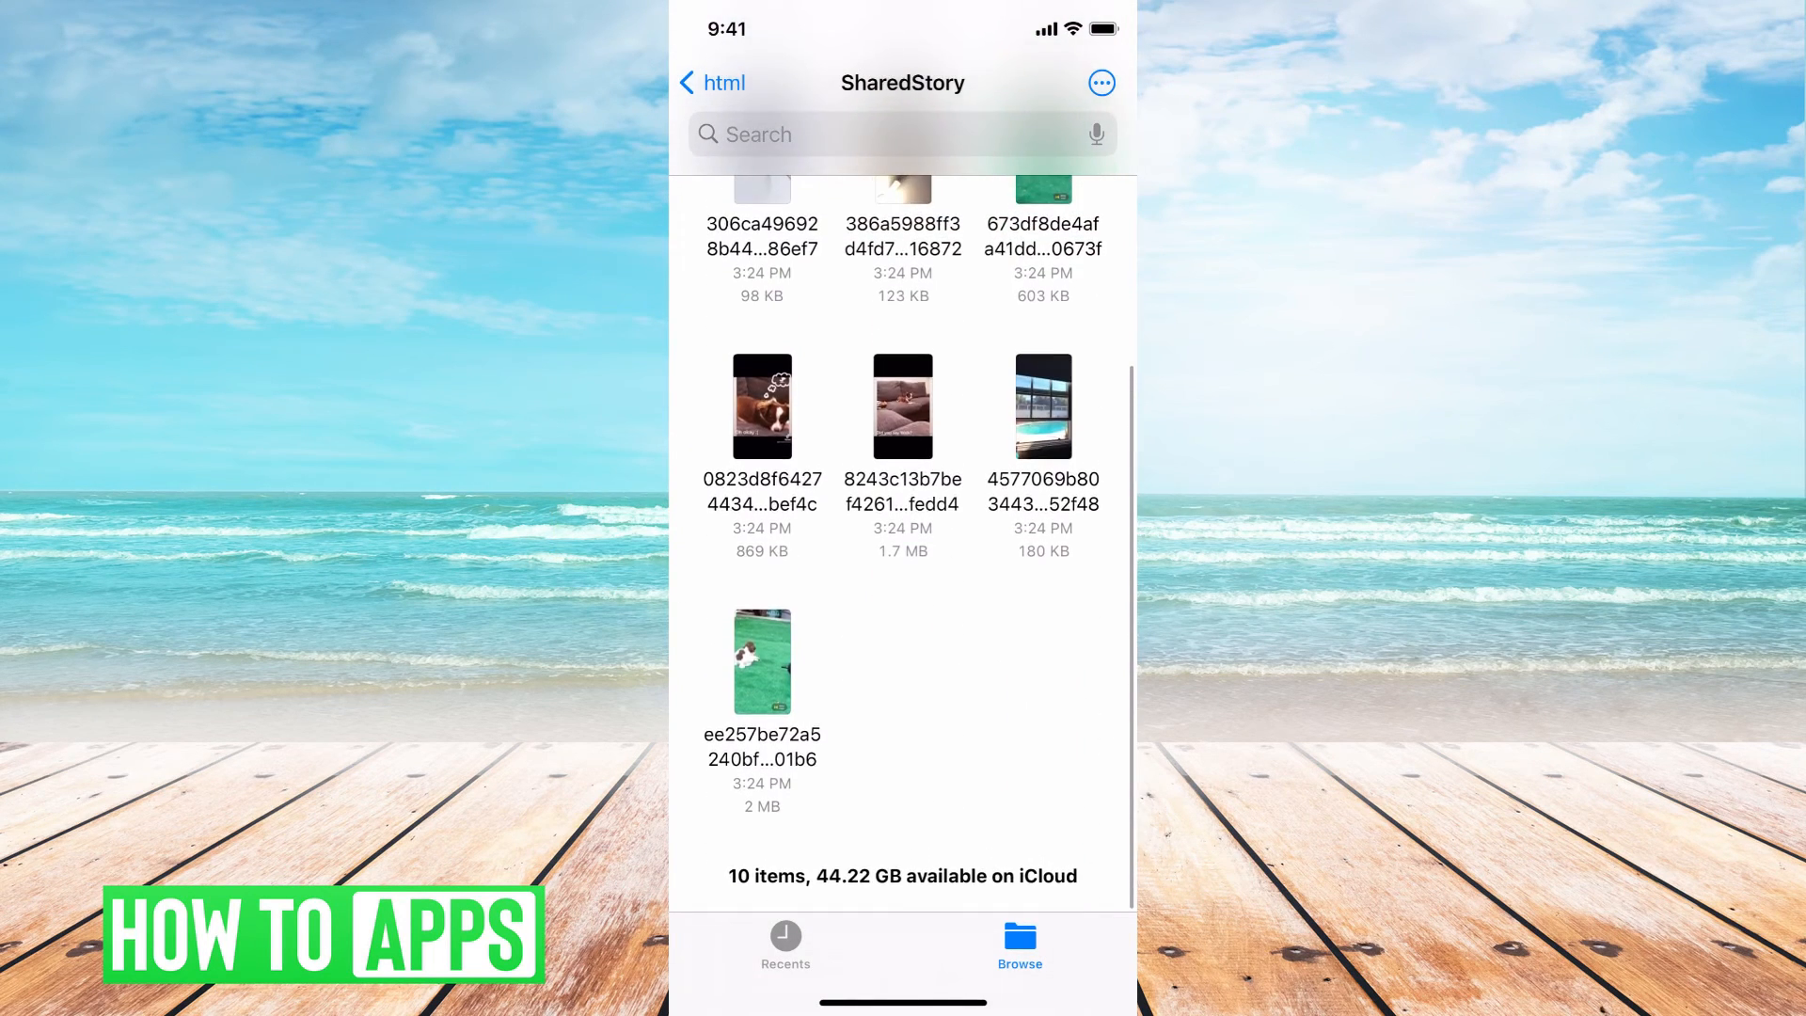
pyautogui.click(712, 82)
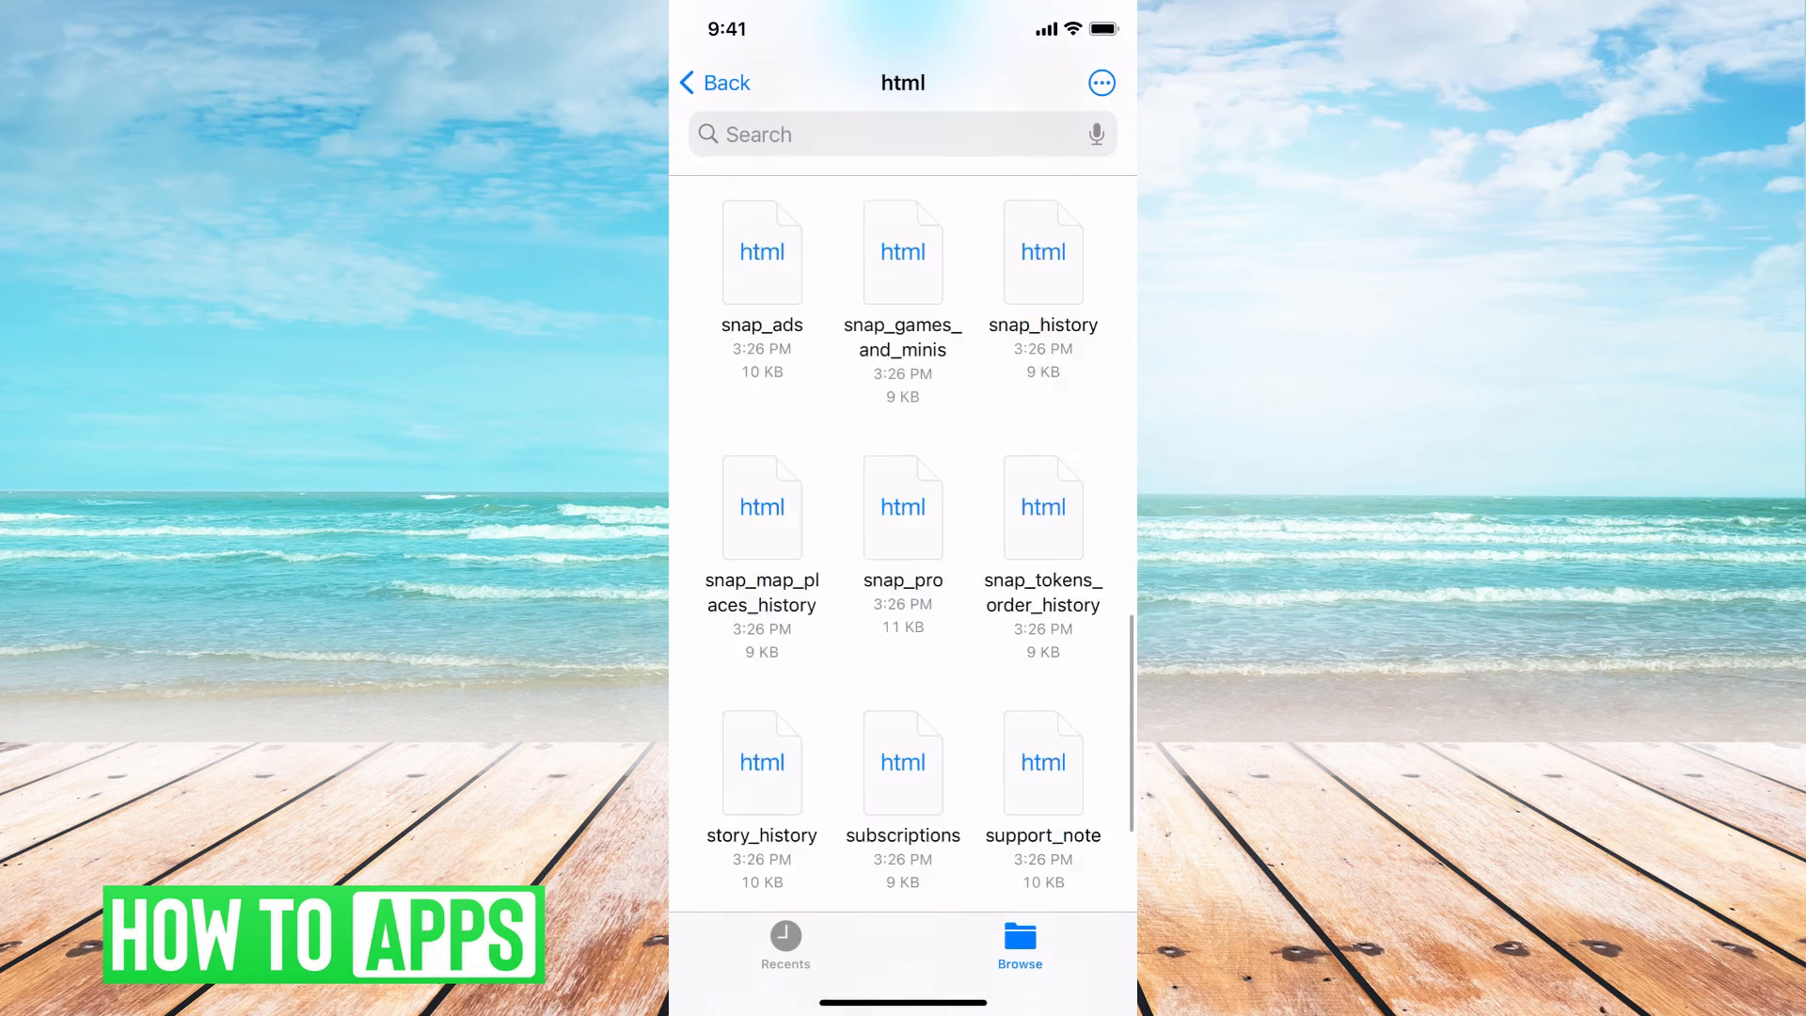
pyautogui.scroll(-3)
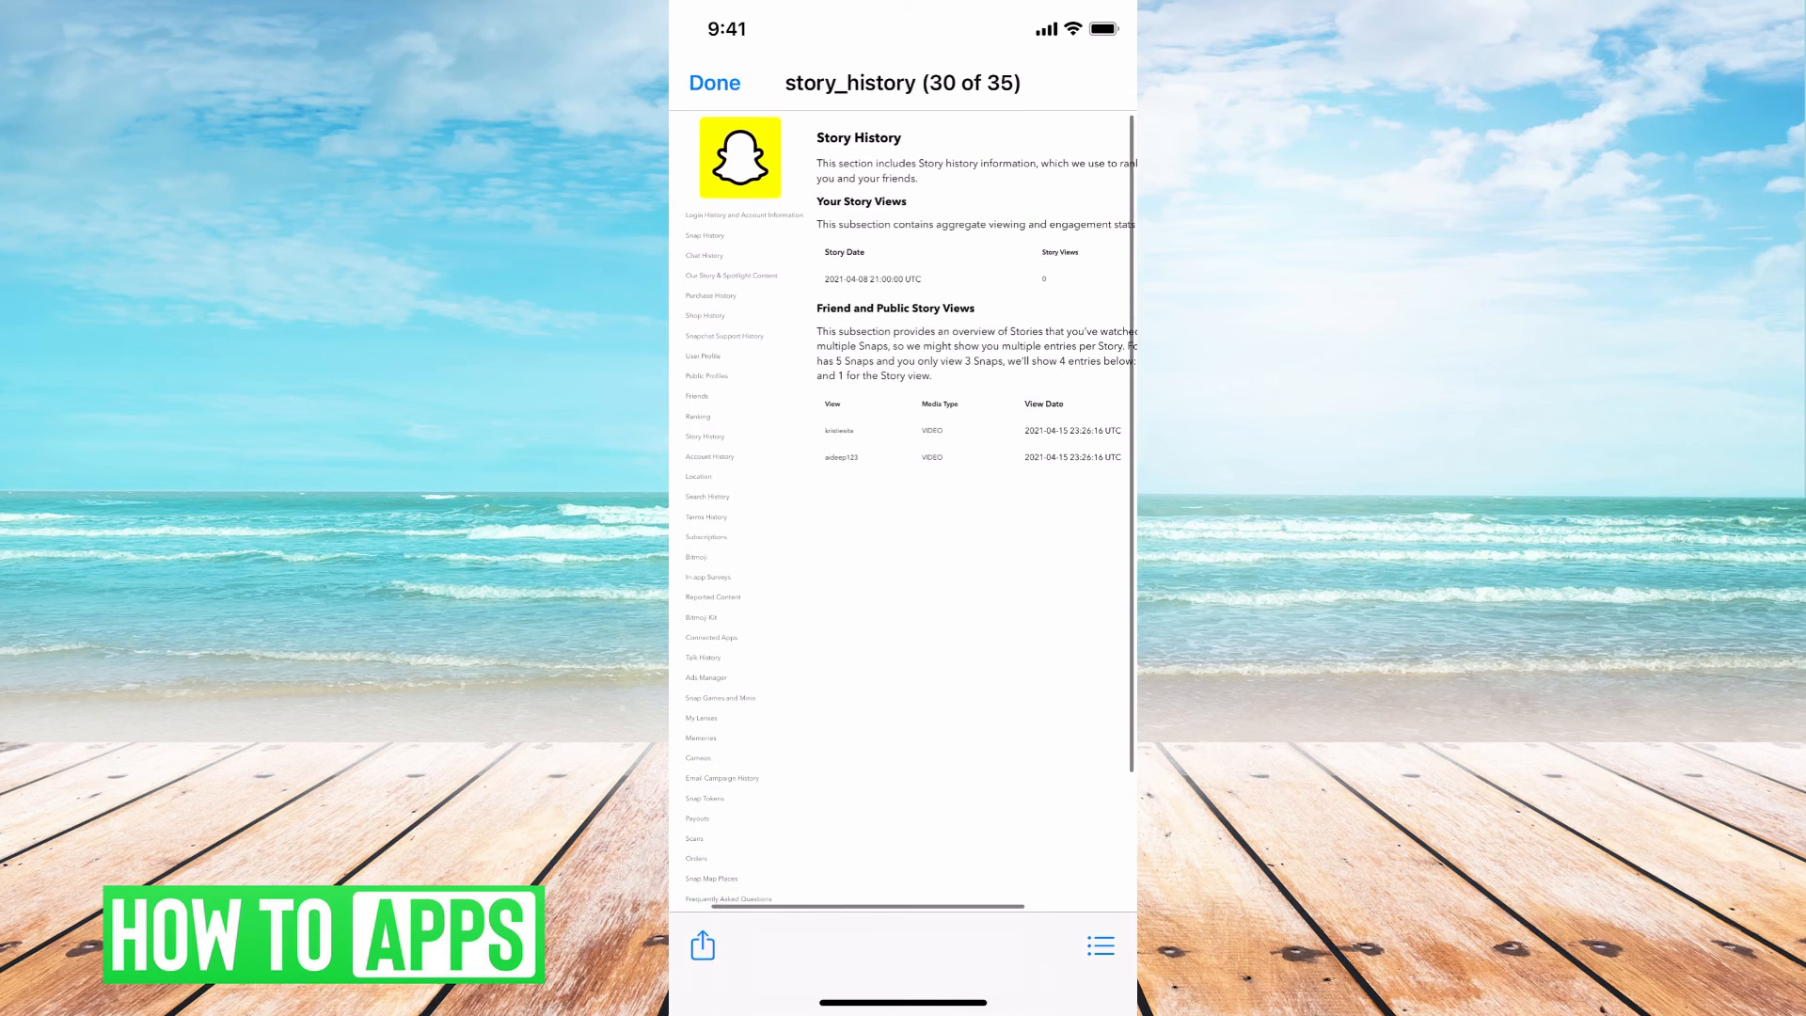
pyautogui.click(714, 82)
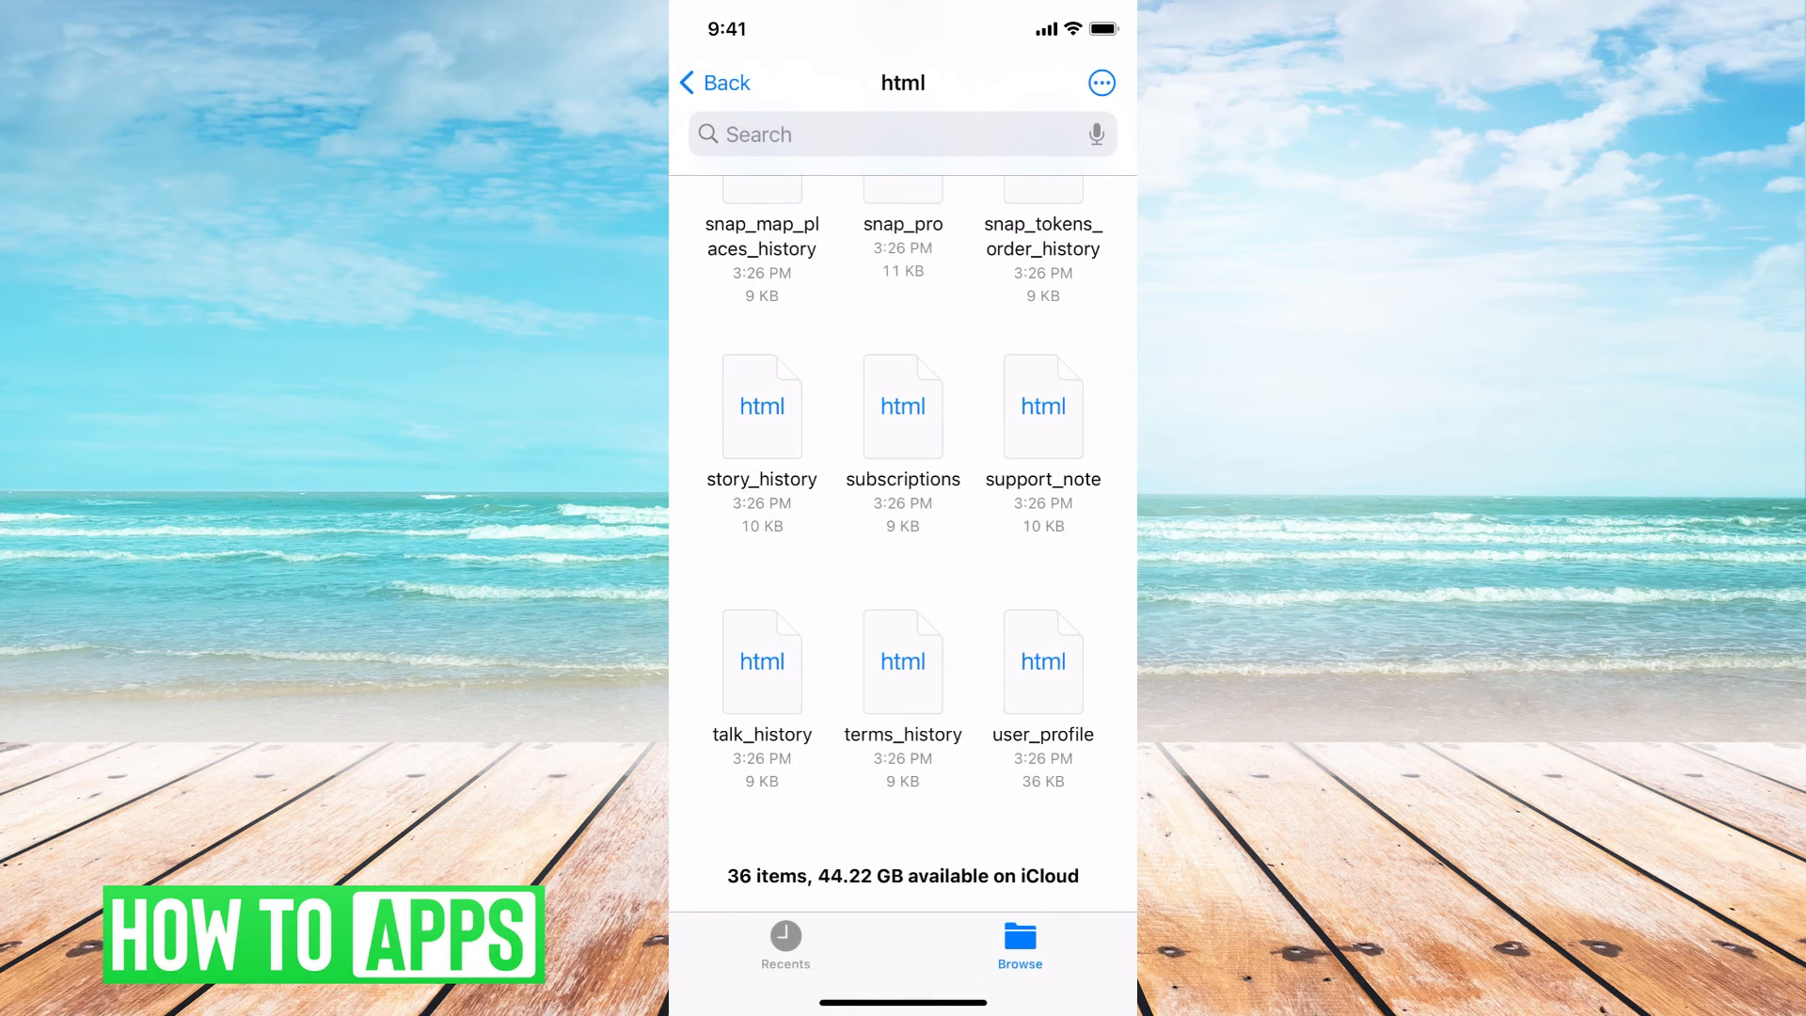